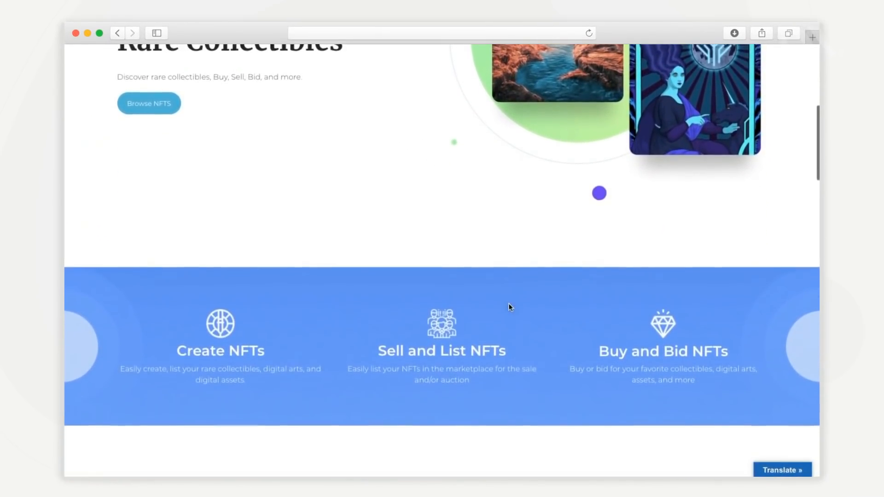
Step: Browse down the marketplace home page and back up
scroll("down", 3)
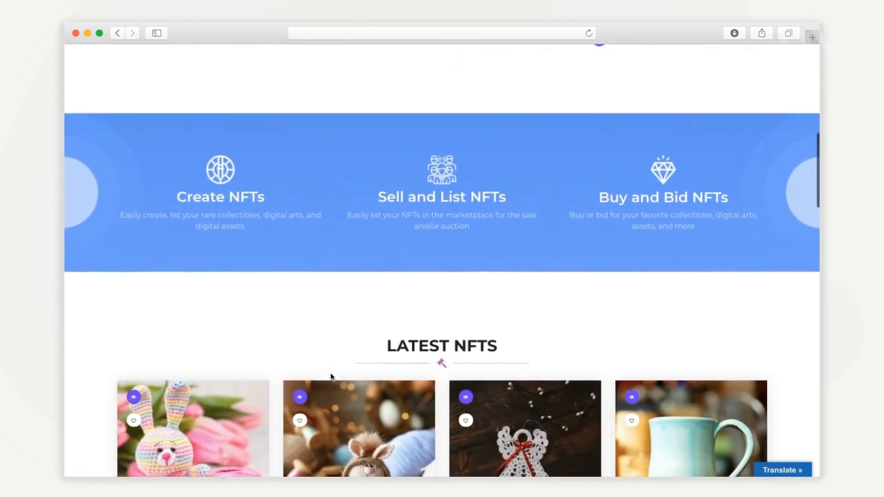
scroll("down", 3)
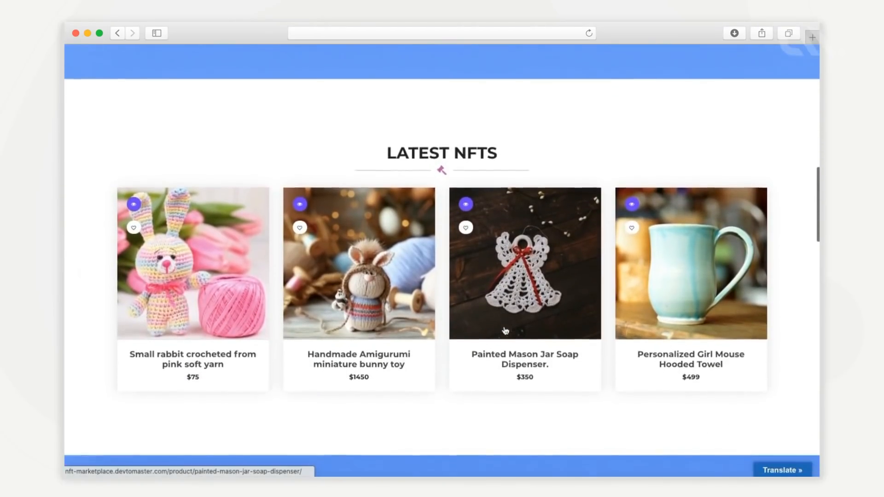
scroll("down", 3)
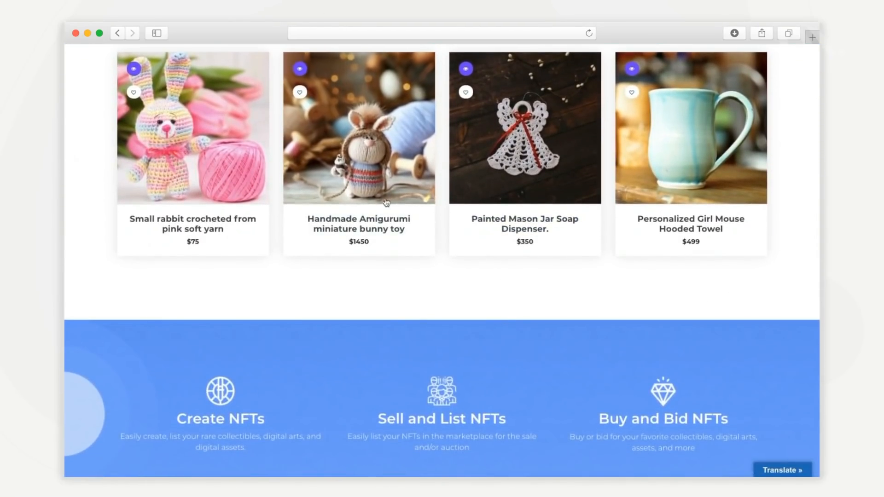
scroll("down", 3)
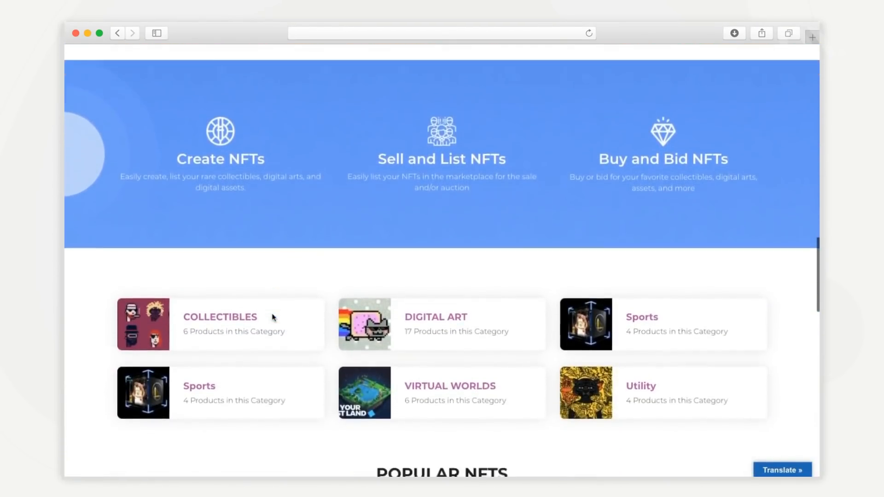
scroll("down", 3)
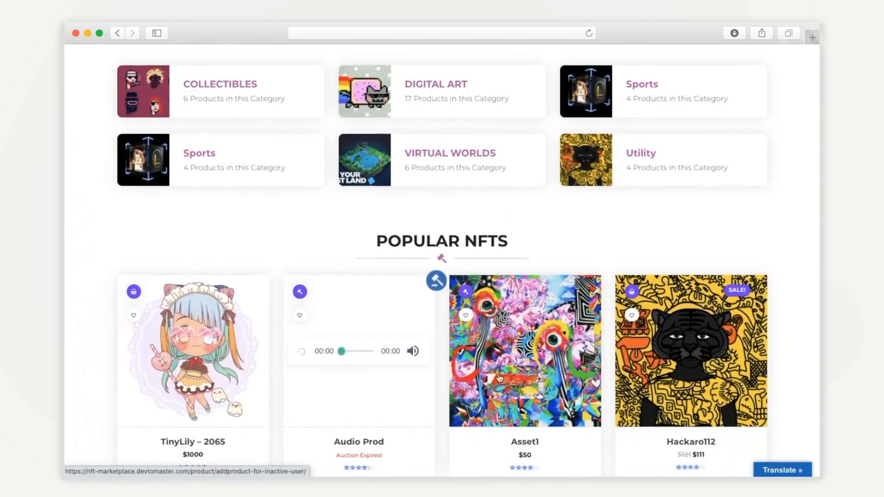
scroll("down", 3)
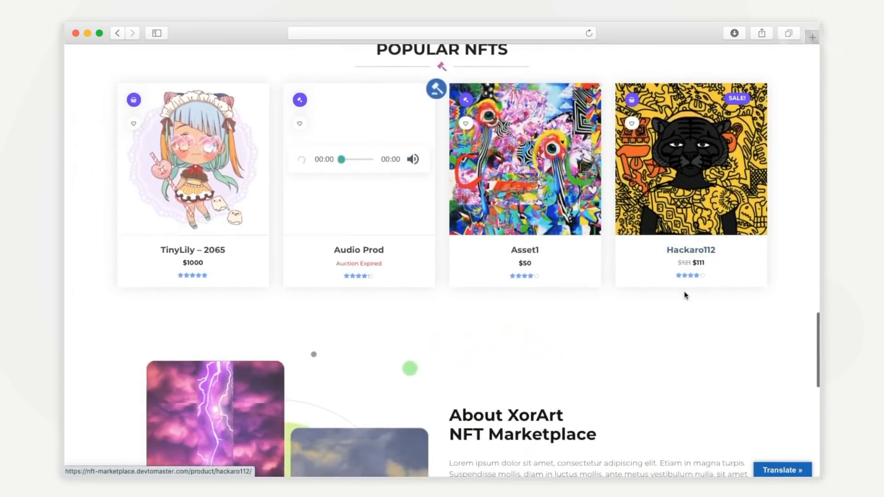
scroll("down", 3)
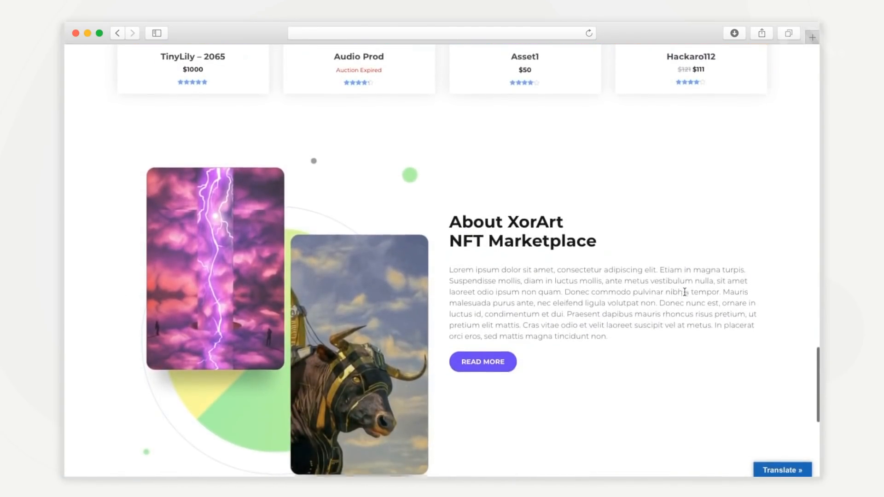
scroll("down", 3)
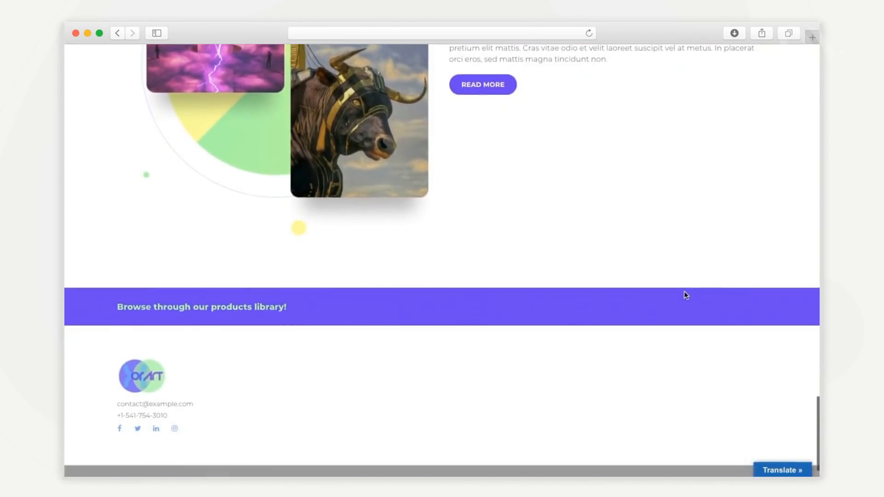
scroll("up", 3)
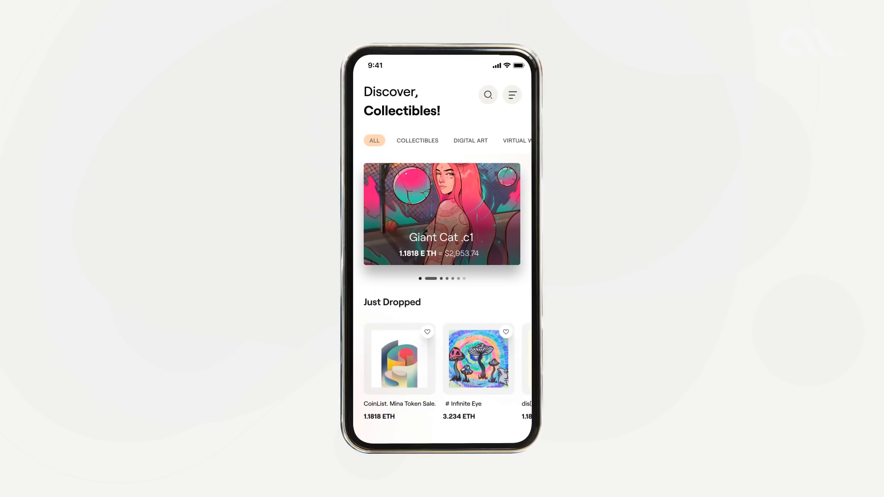
left_click(478, 359)
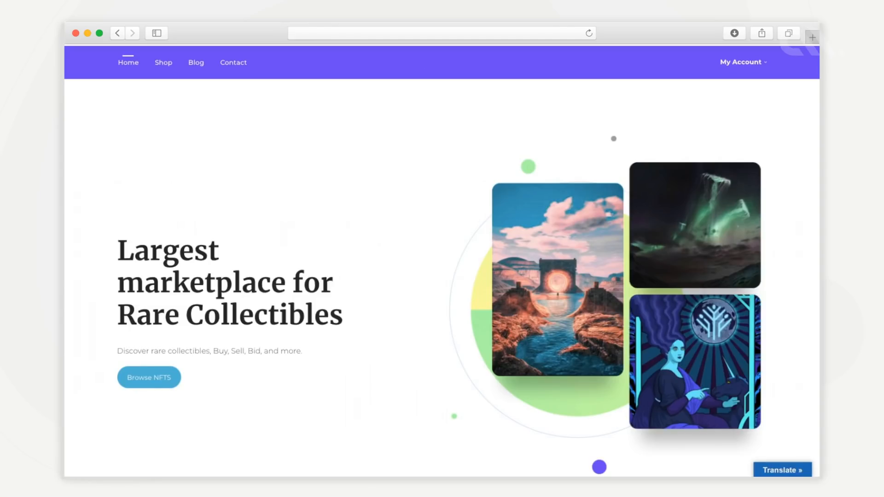
Step: Sign in through the login popup and return to the reloaded home page
left_click(740, 62)
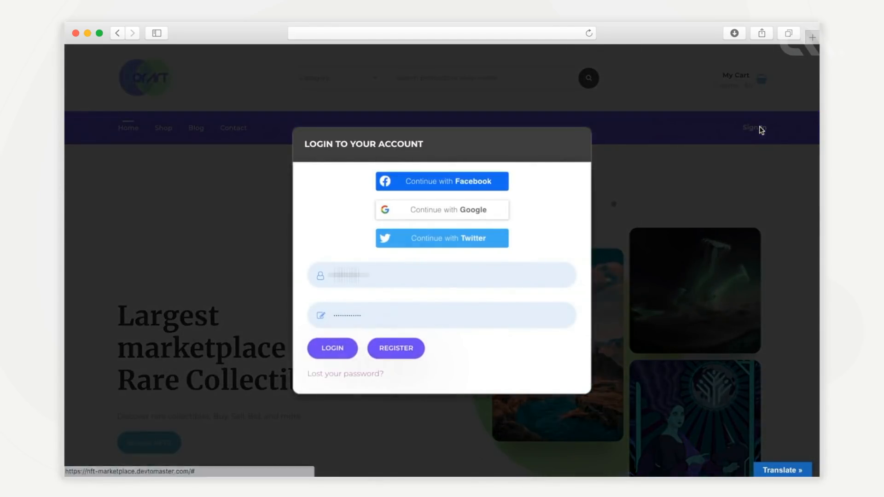
left_click(331, 348)
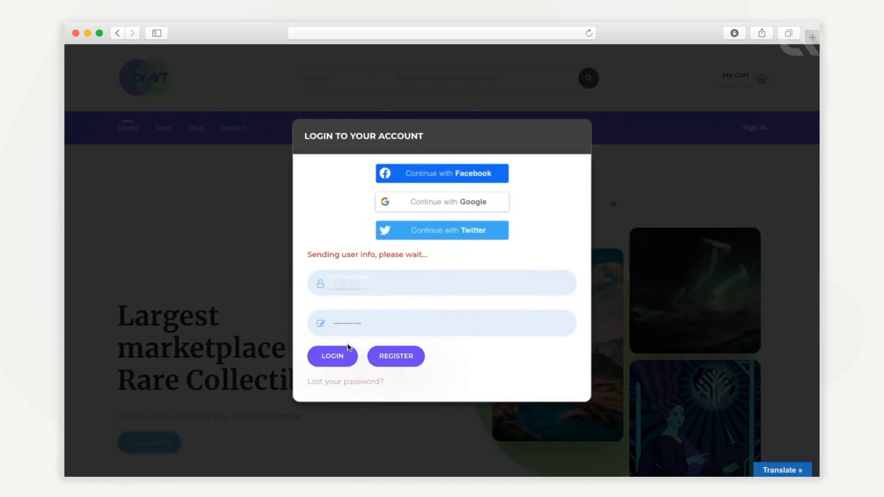
left_click(332, 356)
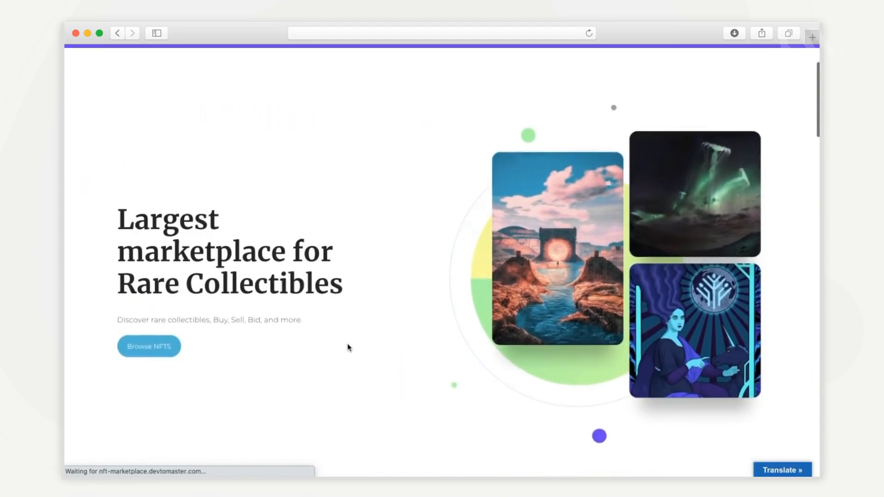
scroll("down", 3)
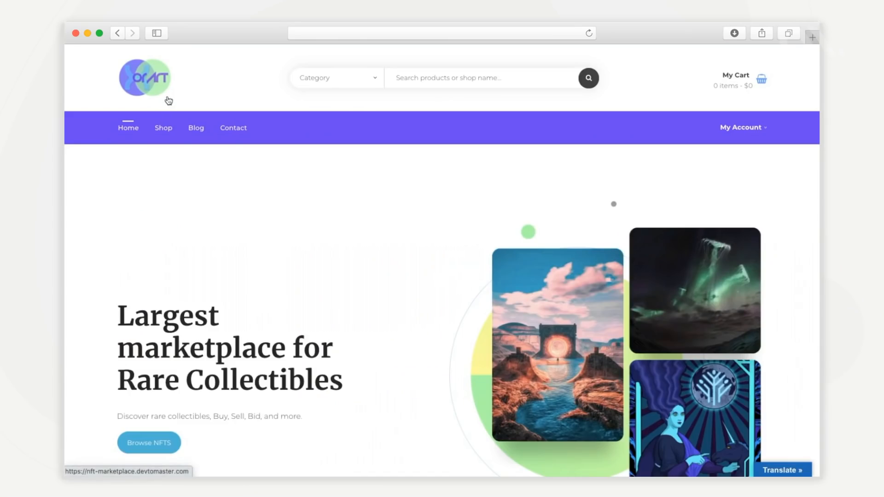
scroll("down", 3)
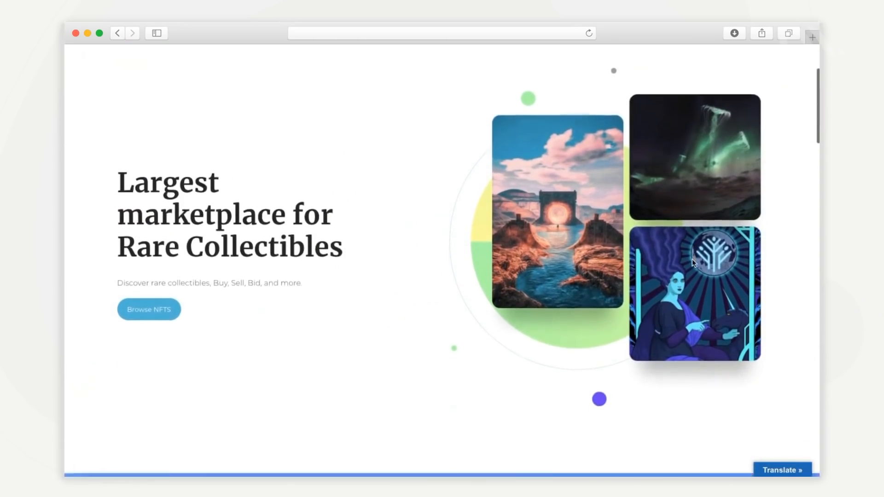
scroll("down", 3)
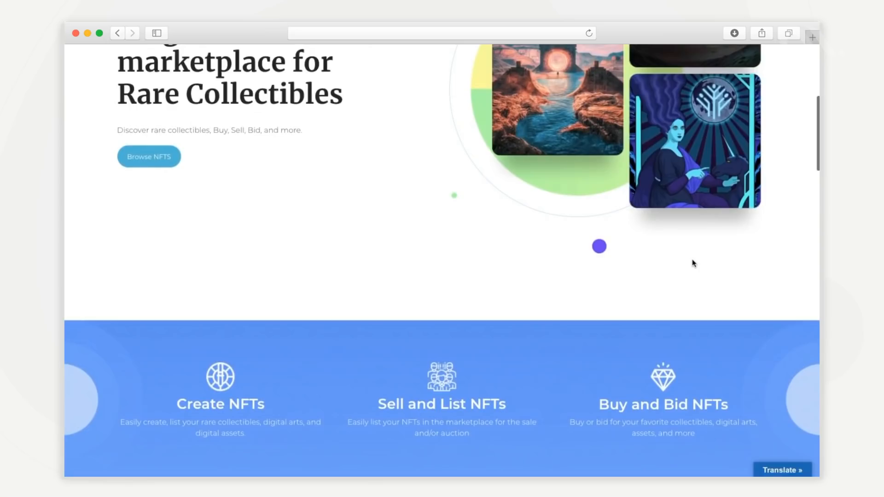
left_click(783, 469)
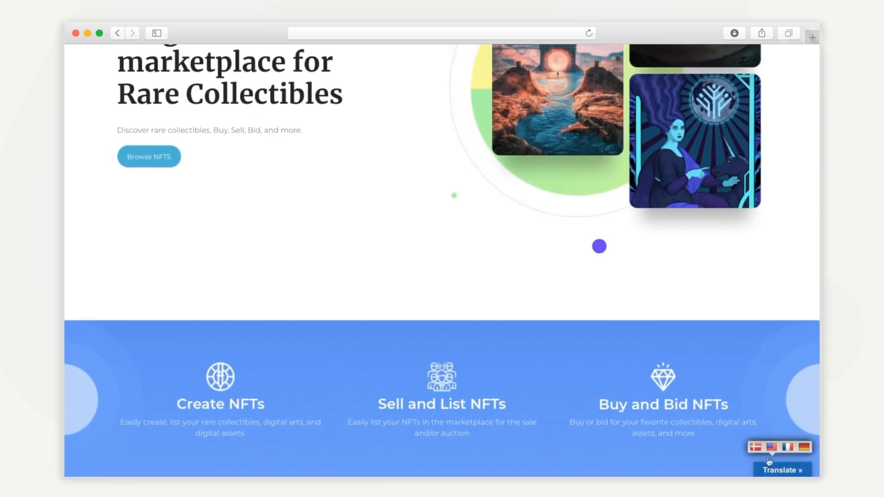
left_click(771, 447)
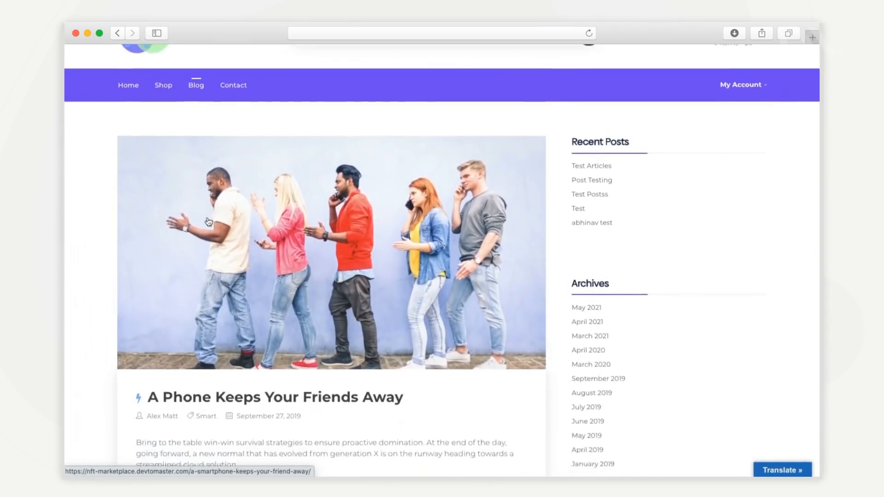
scroll("down", 3)
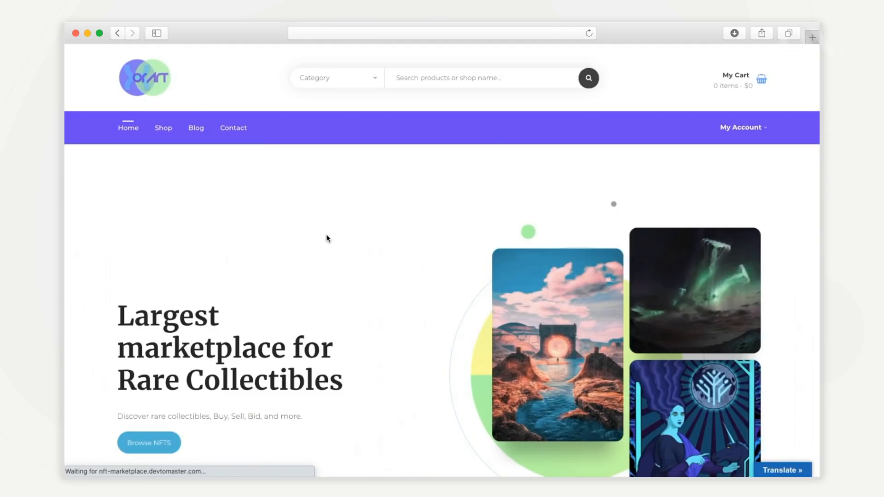
scroll("down", 3)
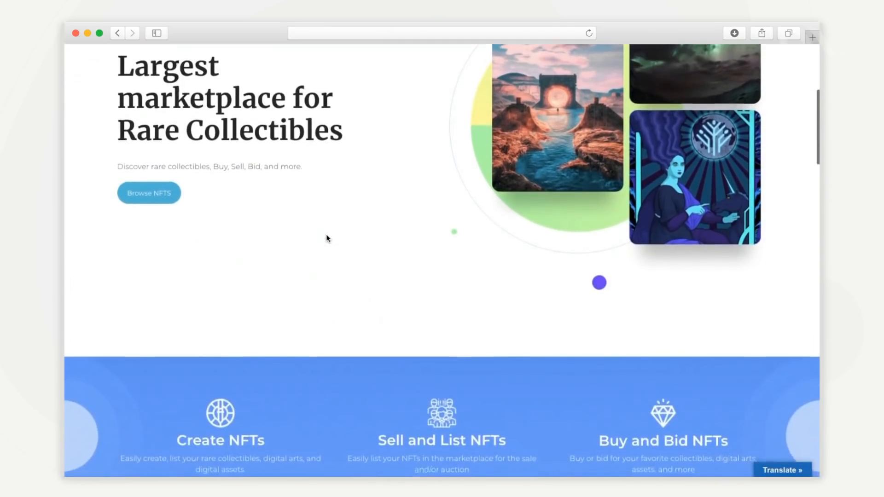
scroll("down", 3)
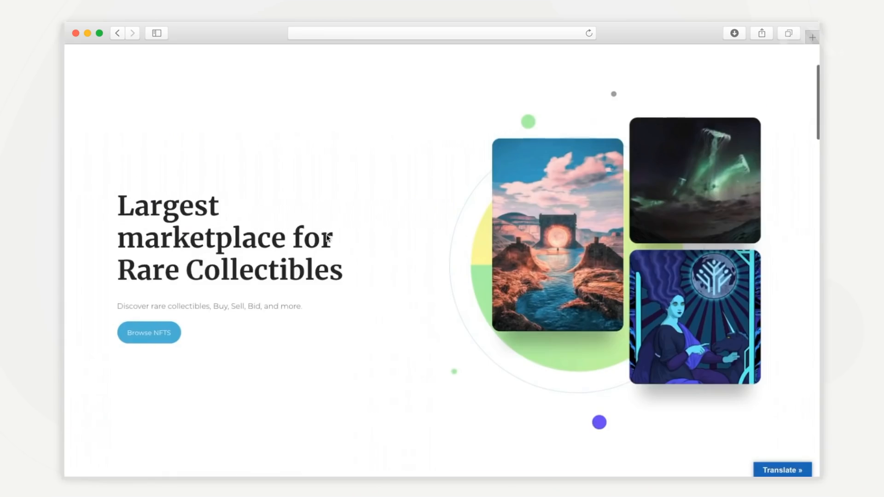
scroll("down", 3)
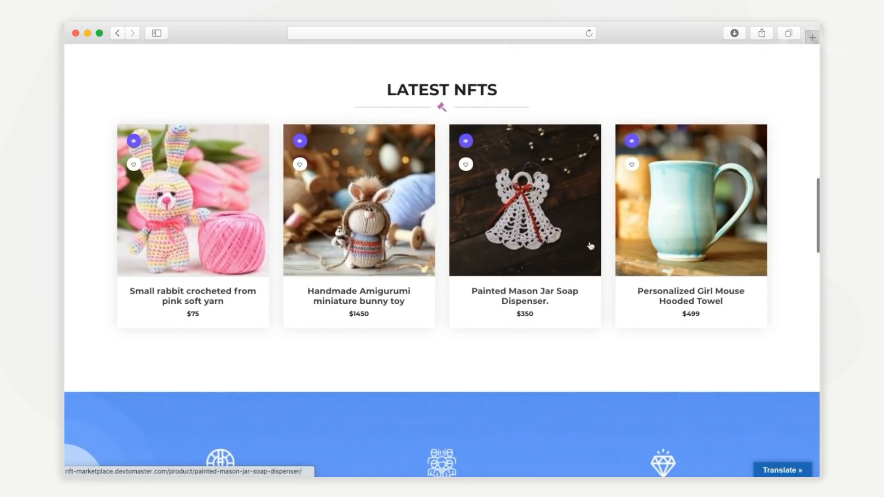
scroll("down", 3)
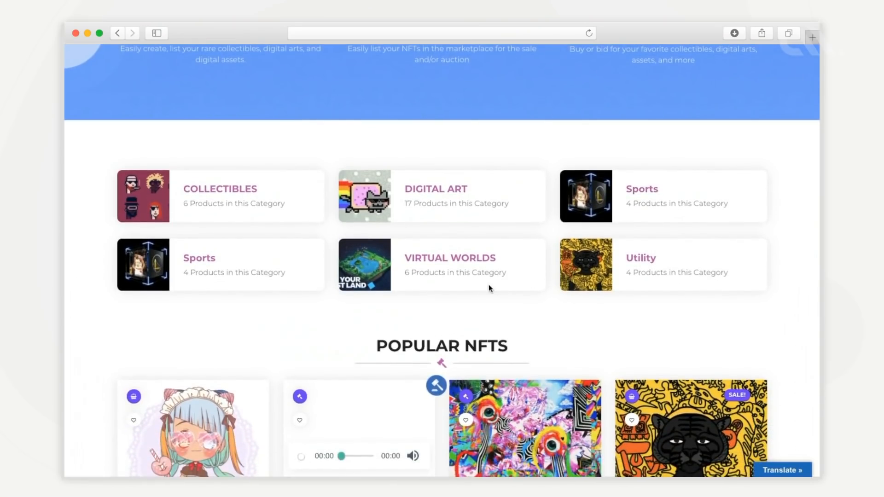
mouse_move(621, 291)
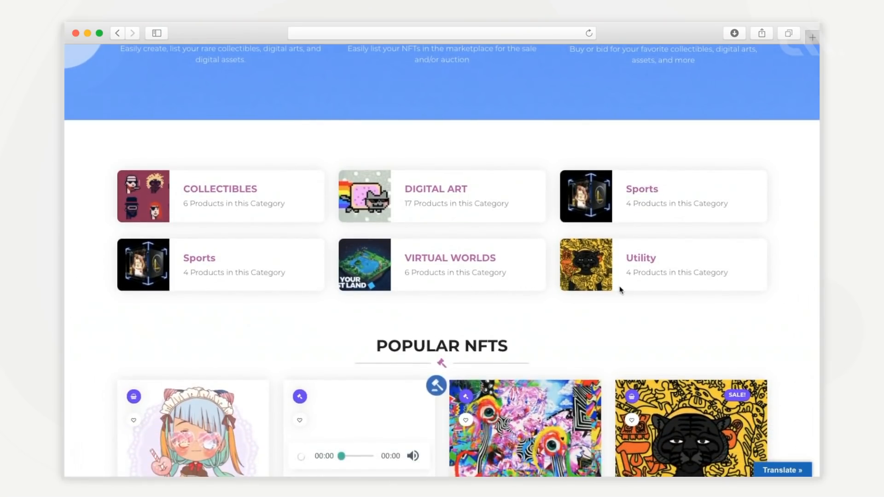
scroll("down", 3)
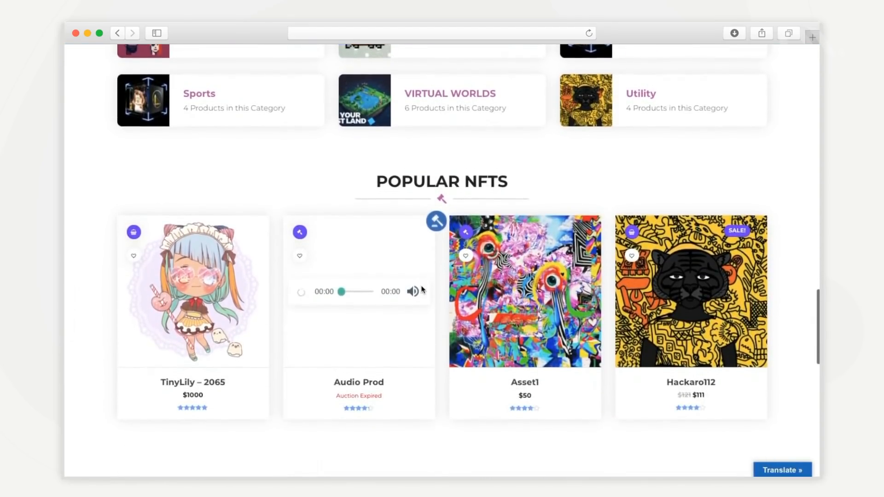
scroll("down", 3)
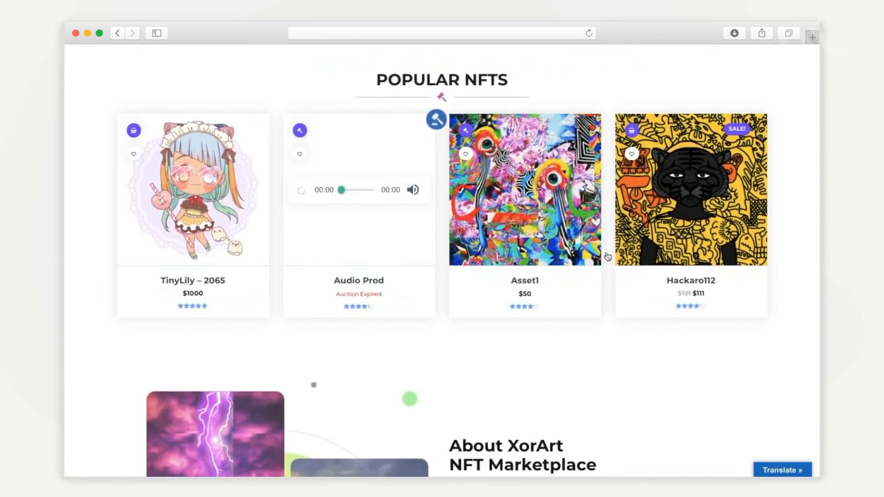
scroll("up", 3)
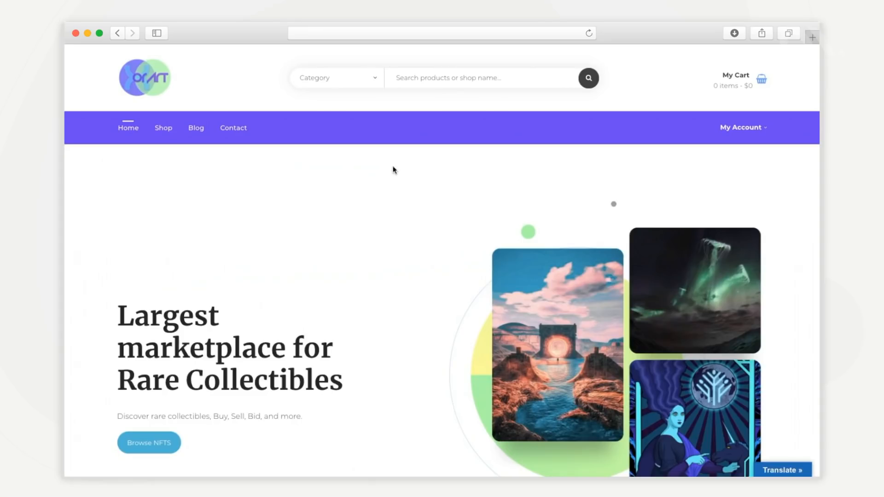
left_click(397, 78)
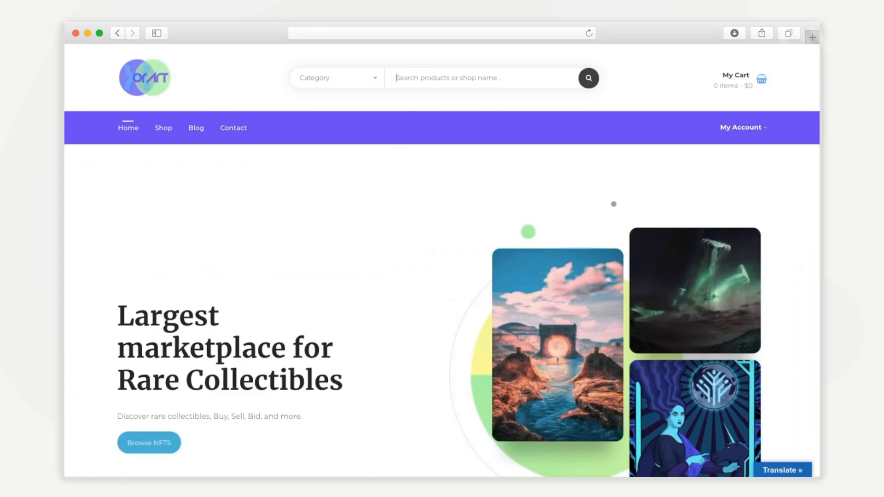
type("cryp")
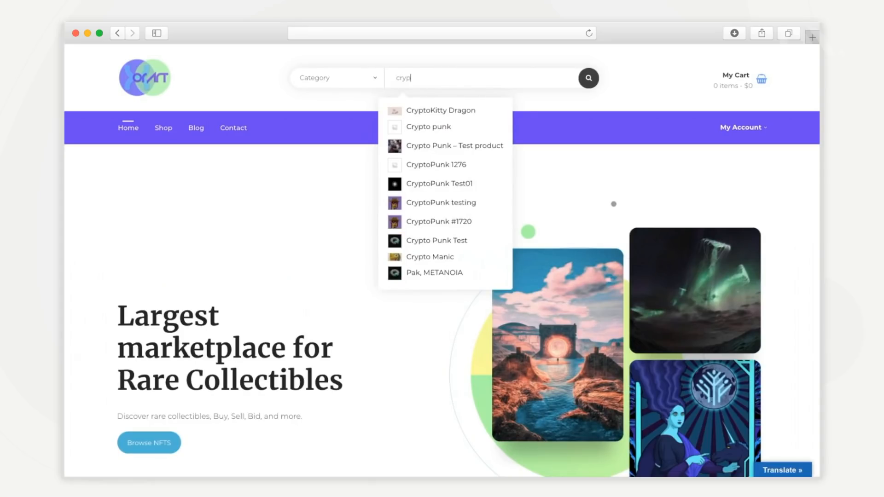
left_click(336, 78)
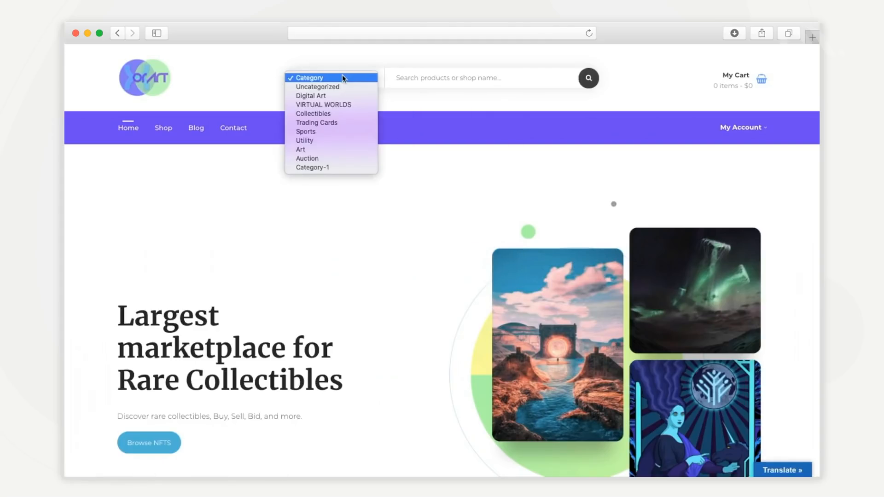
mouse_move(317, 122)
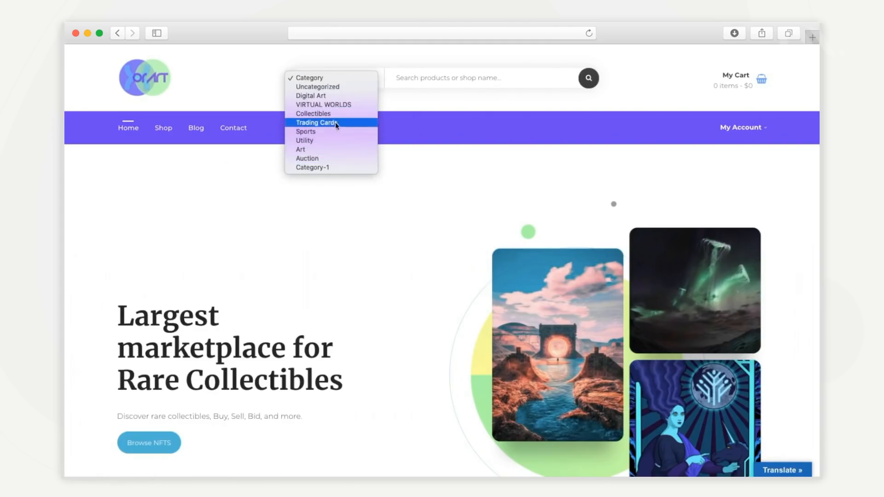
mouse_move(333, 78)
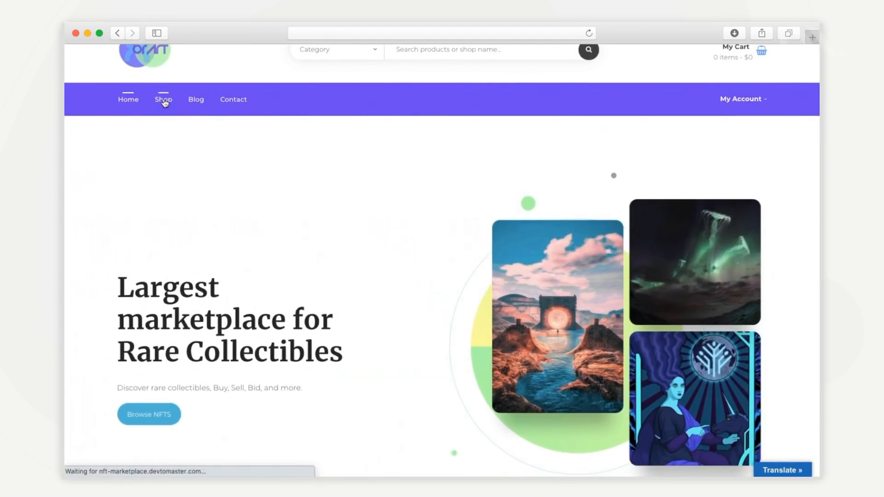
Step: Open Shop and scroll through the 46-product listing
left_click(163, 100)
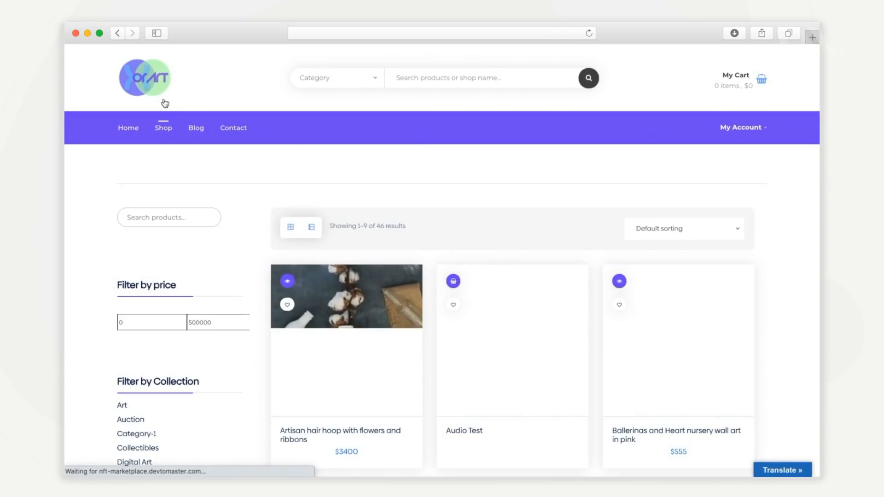
scroll("down", 3)
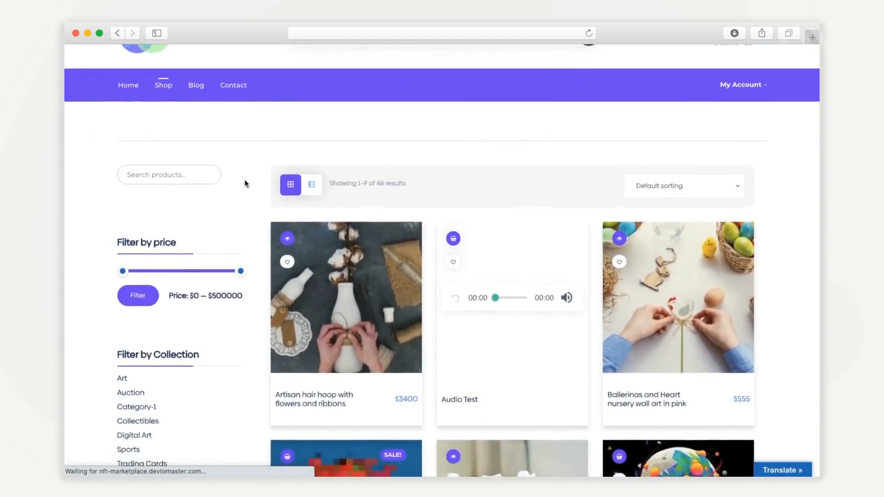
scroll("down", 3)
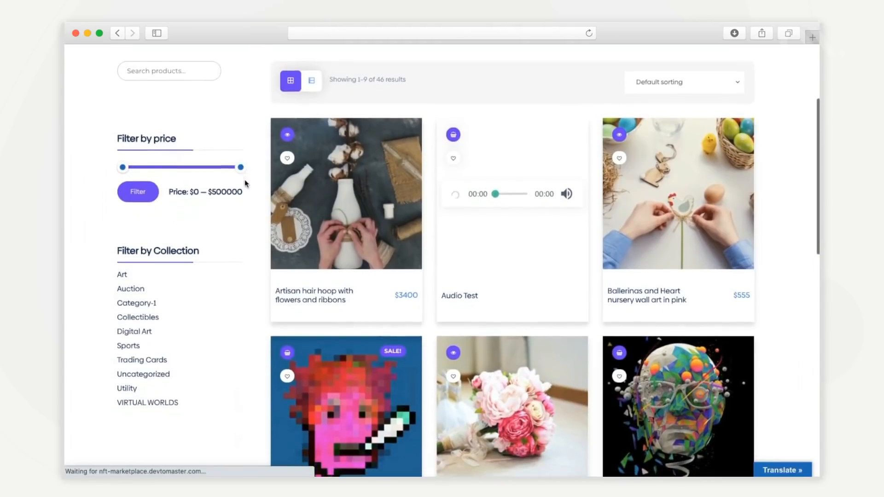
scroll("down", 3)
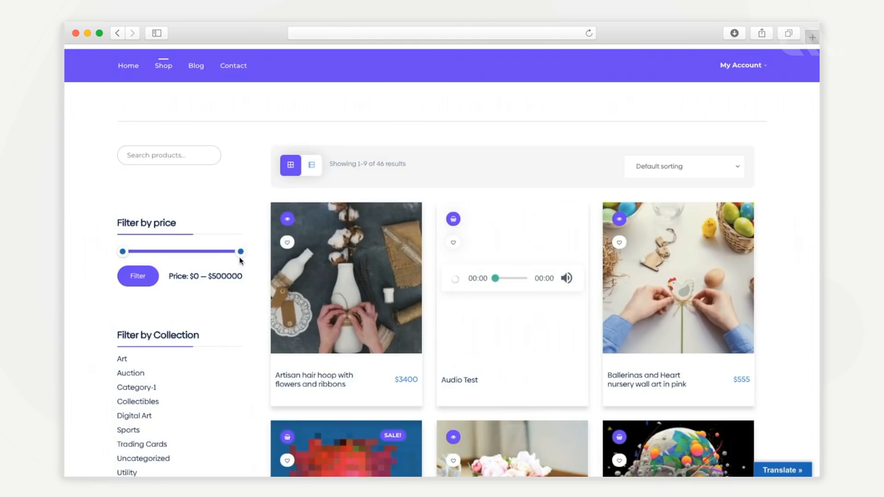
scroll("down", 3)
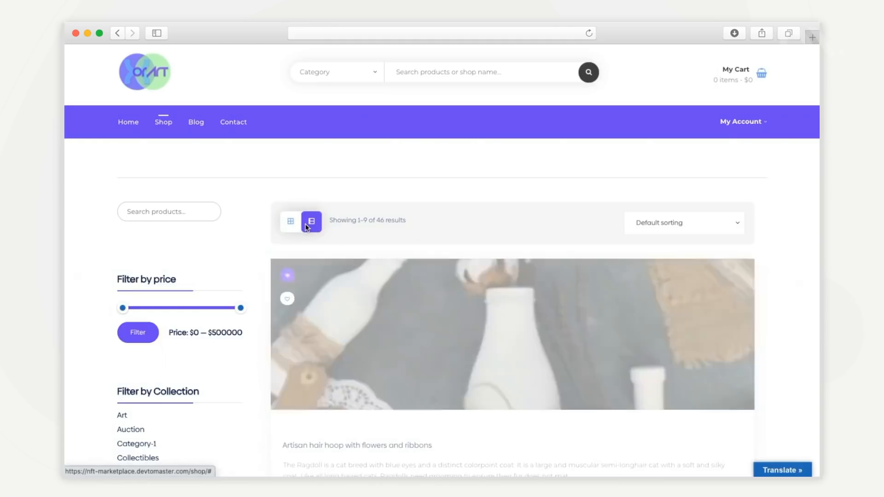
scroll("down", 3)
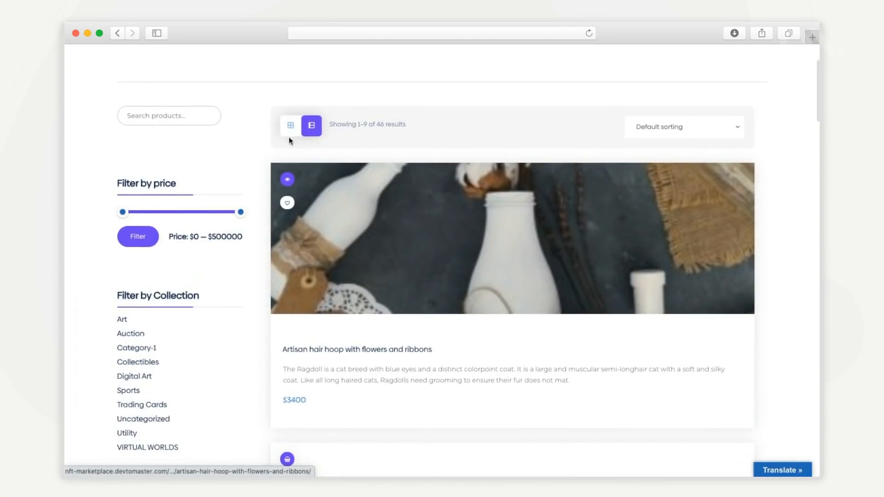
Step: Switch the listing back to grid view and check the Default sorting options
left_click(290, 125)
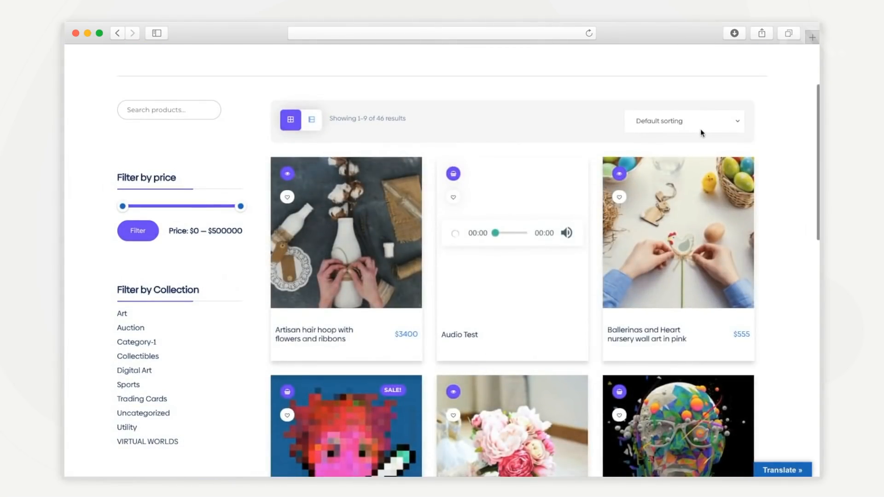
left_click(683, 120)
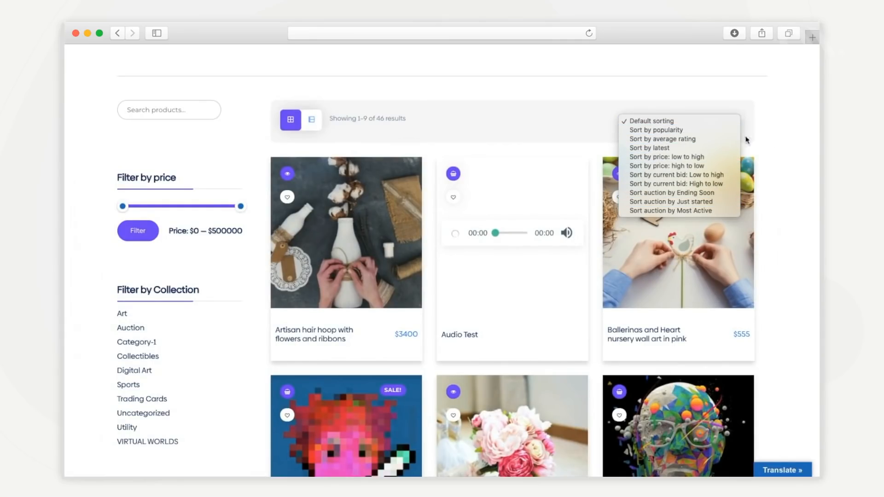
left_click(665, 165)
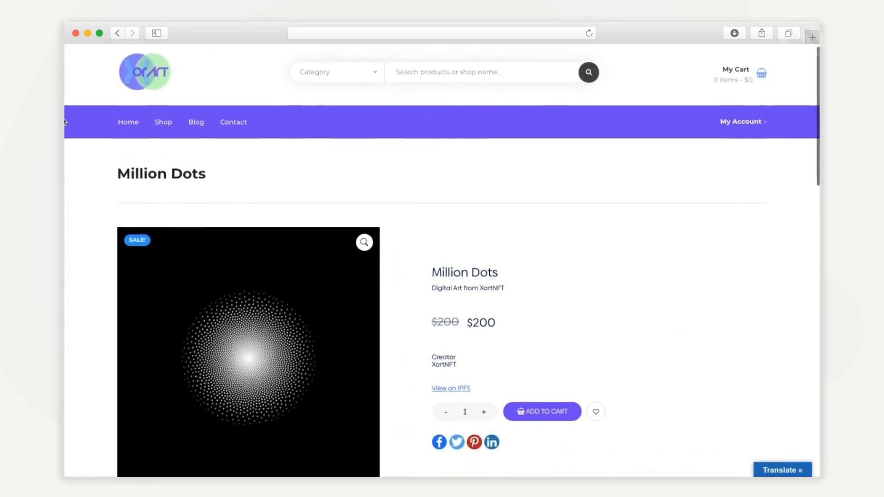
Step: Scroll the Million Dots page down to its Description with the Hashmask name-change warning
scroll("down", 3)
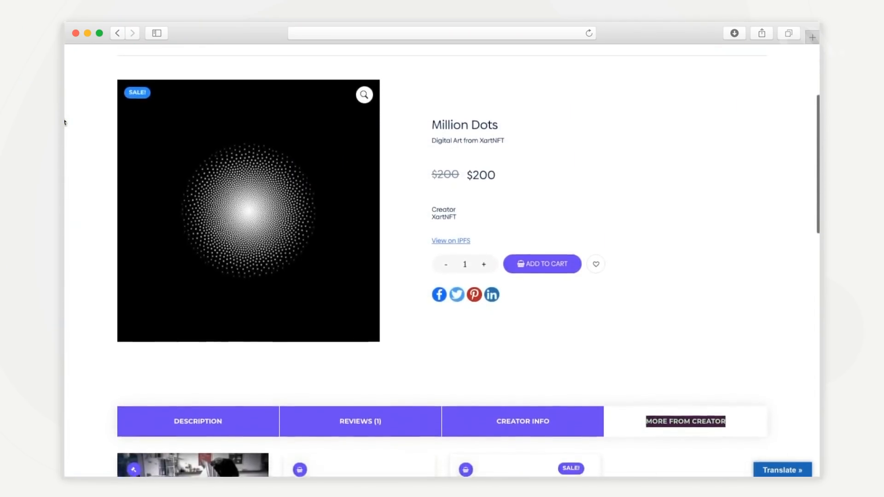
scroll("down", 3)
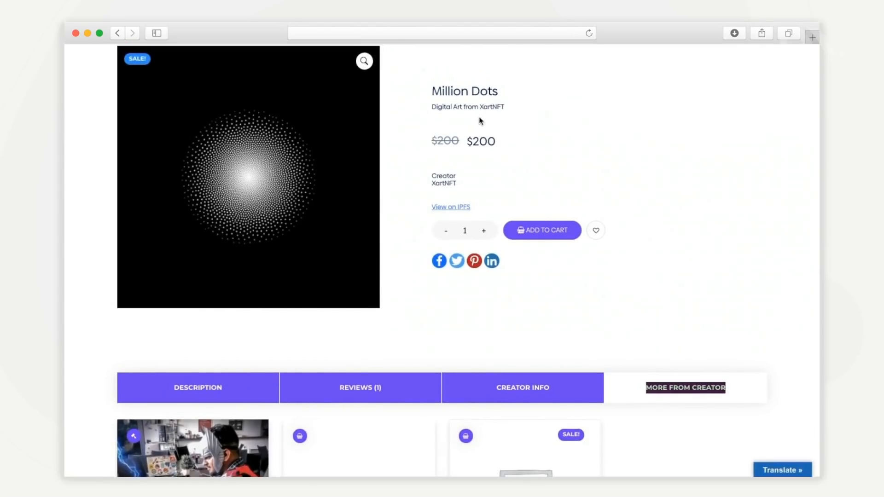
scroll("down", 3)
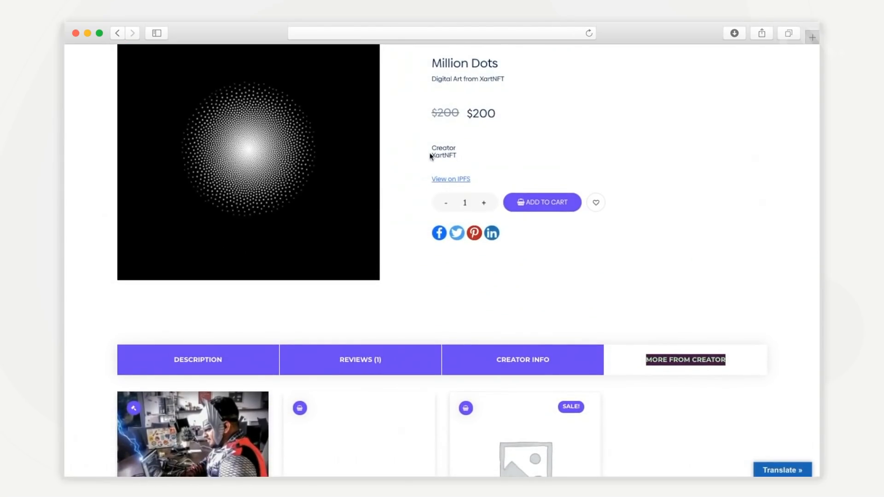
scroll("down", 3)
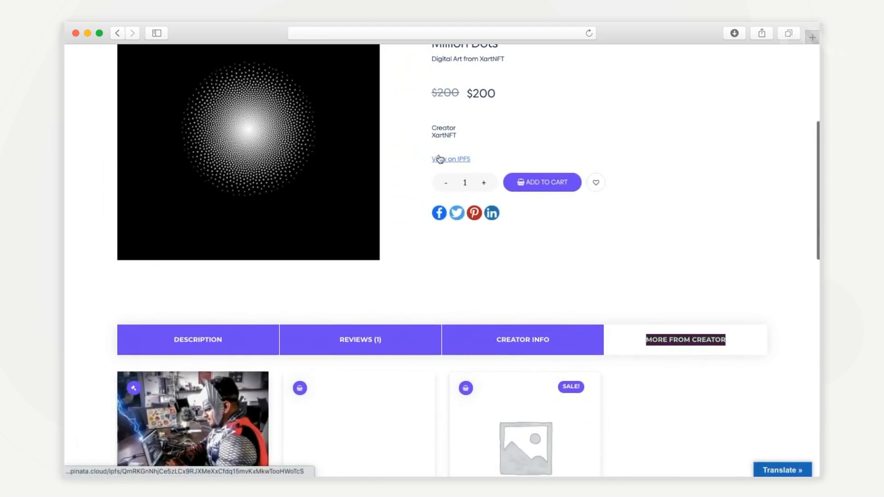
mouse_move(458, 162)
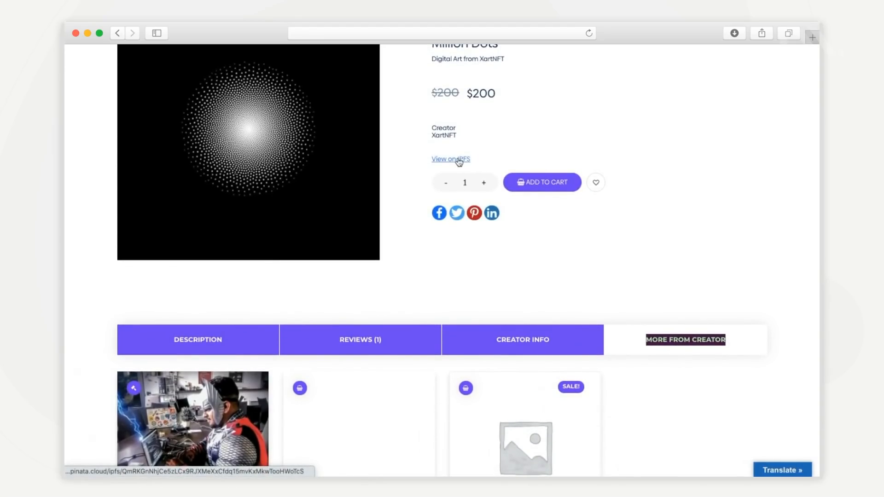
scroll("down", 3)
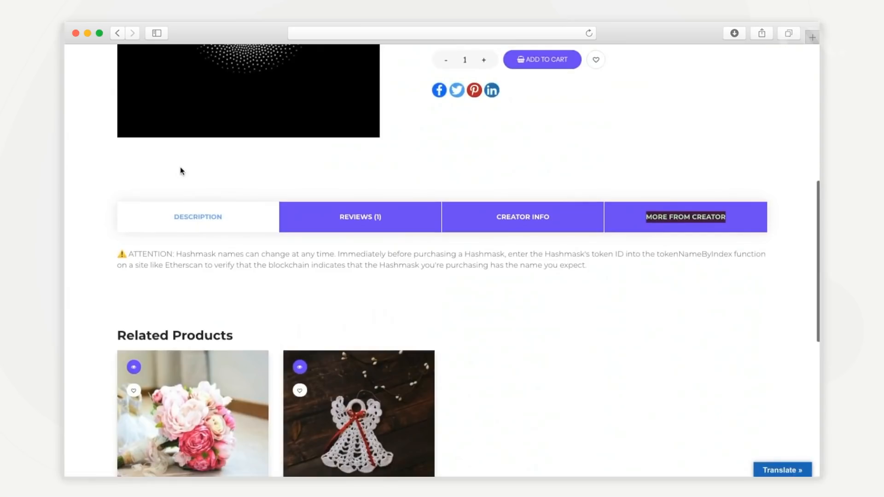
Step: Open More From Creator to list Thor at work, Din E and Shan Thal
scroll("down", 3)
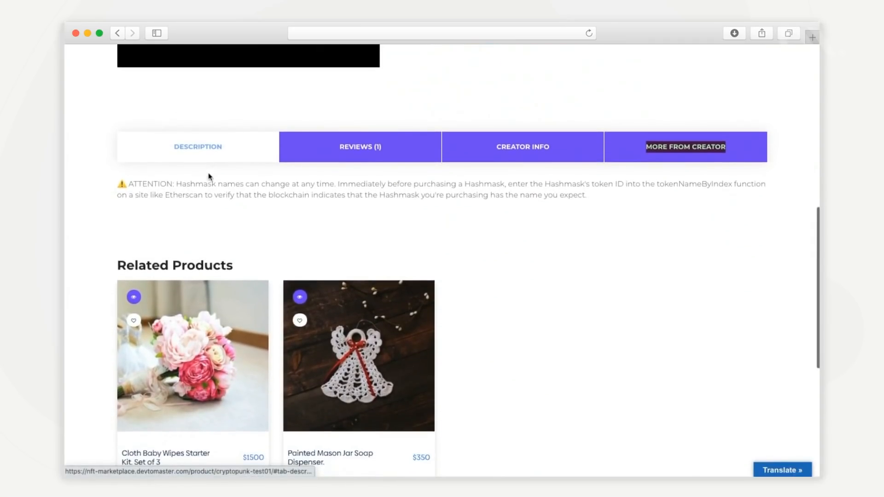
left_click(359, 146)
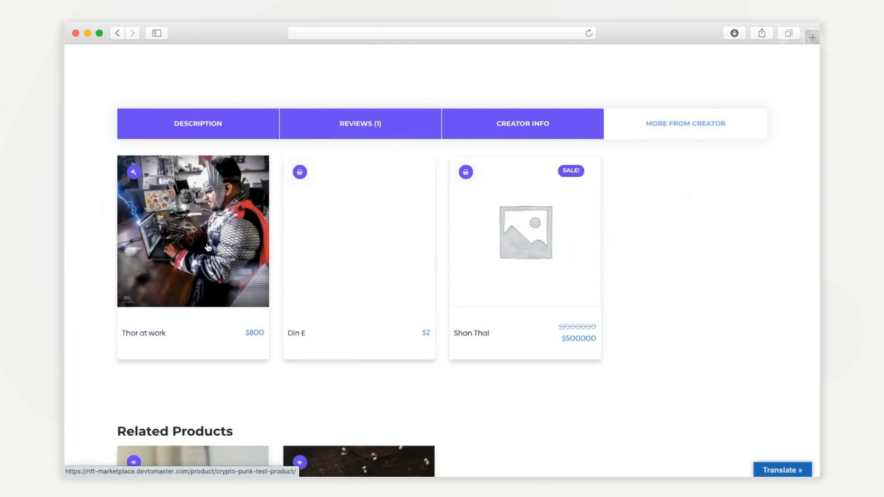
scroll("down", 3)
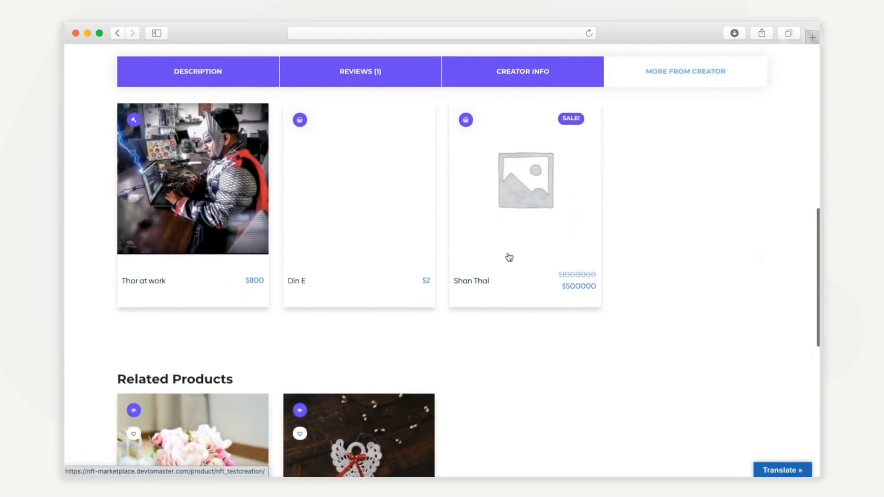
scroll("down", 3)
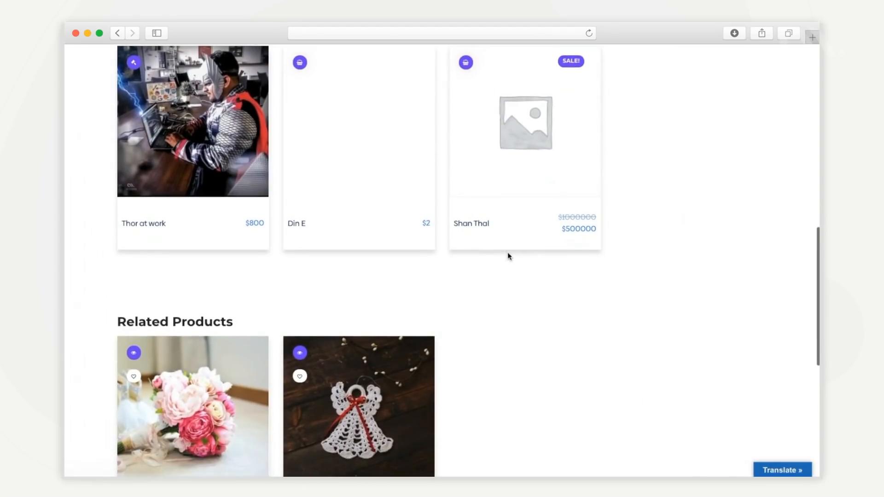
scroll("down", 3)
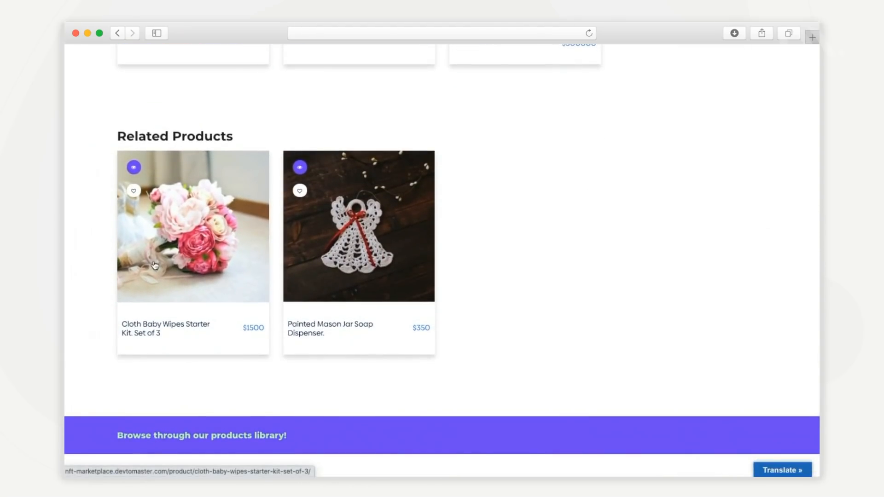
mouse_move(374, 263)
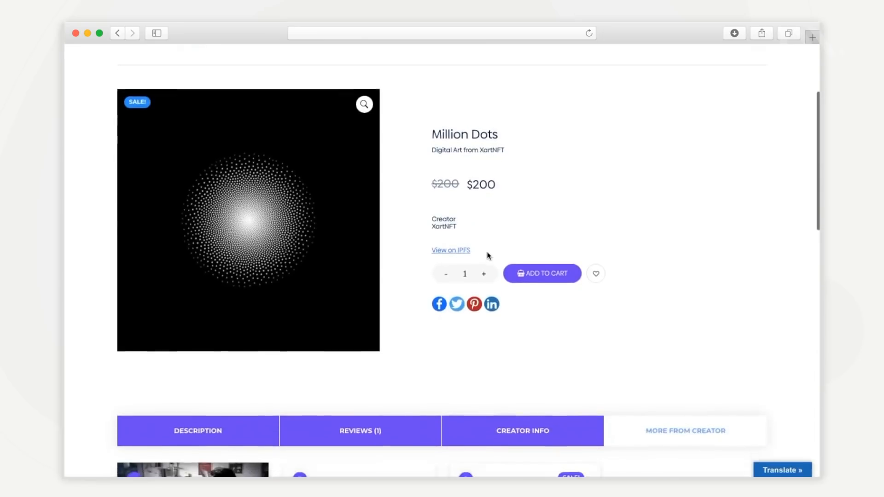
scroll("down", 3)
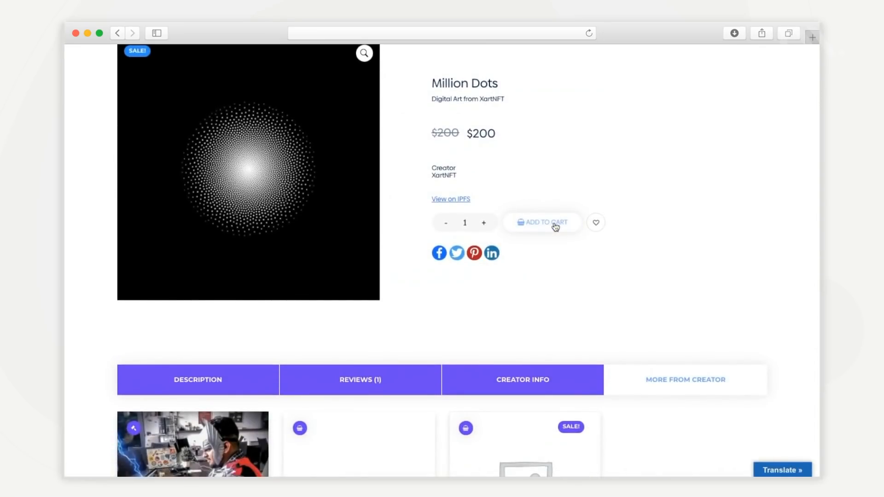
Step: Remove the $60 'My art' item from the cart, leaving two items at $250
left_click(541, 222)
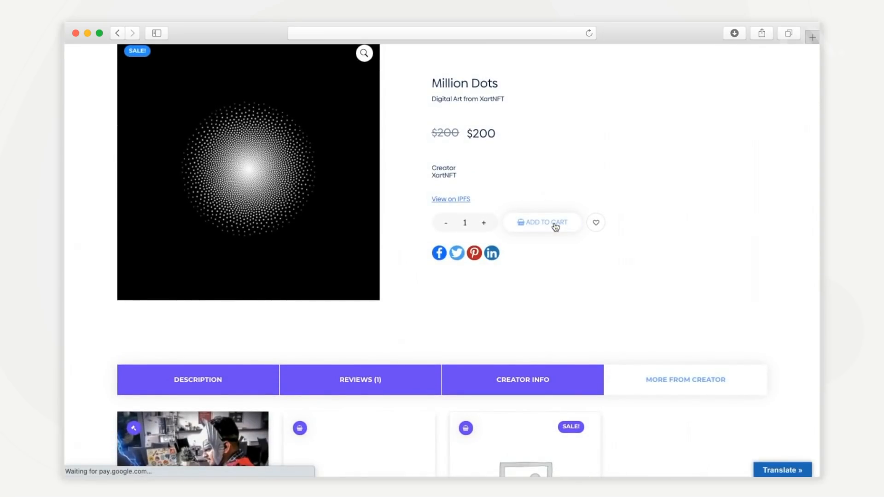
left_click(542, 222)
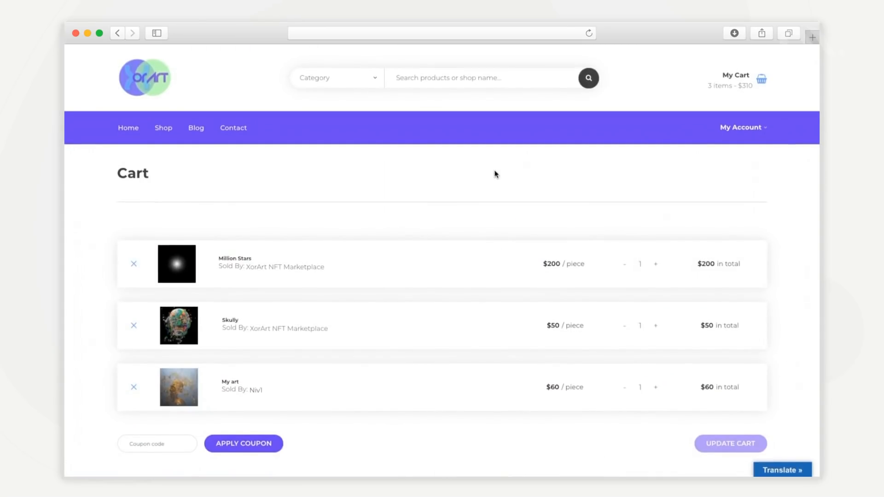
scroll("down", 3)
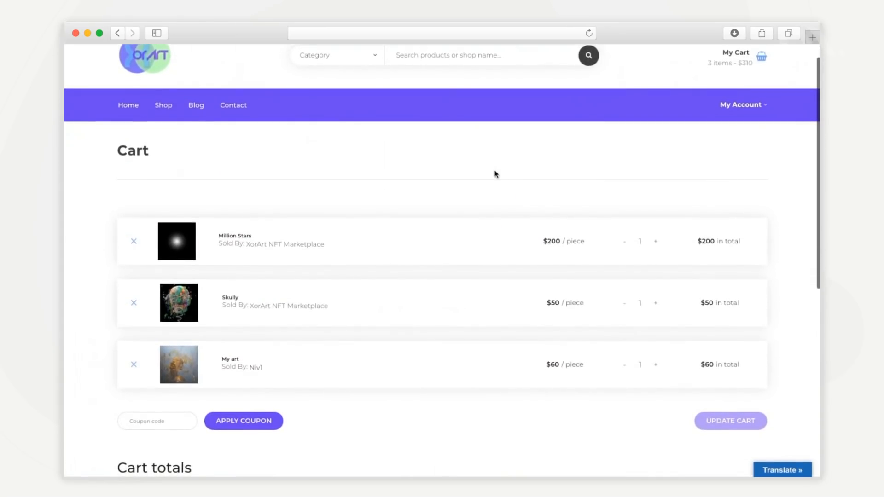
scroll("down", 3)
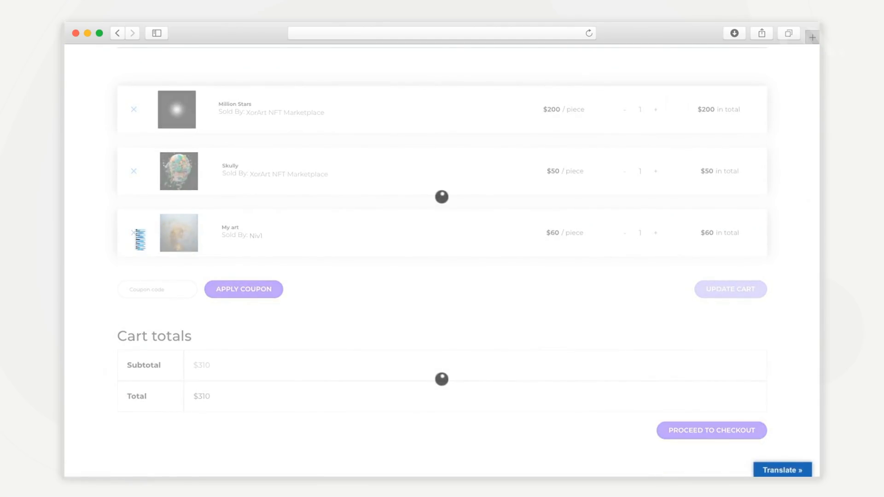
left_click(134, 233)
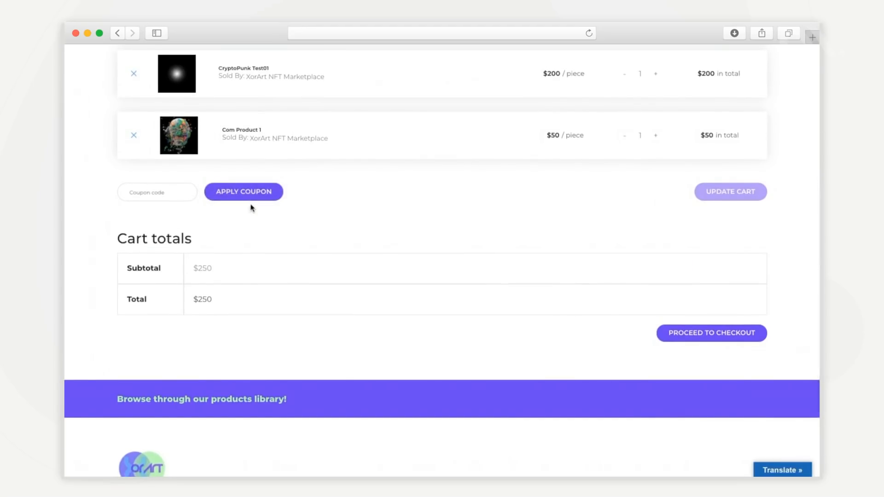
Step: Check out CryptoPunk Test01 and Com Product 1 with Fortmatic, placing the $250 order
left_click(711, 332)
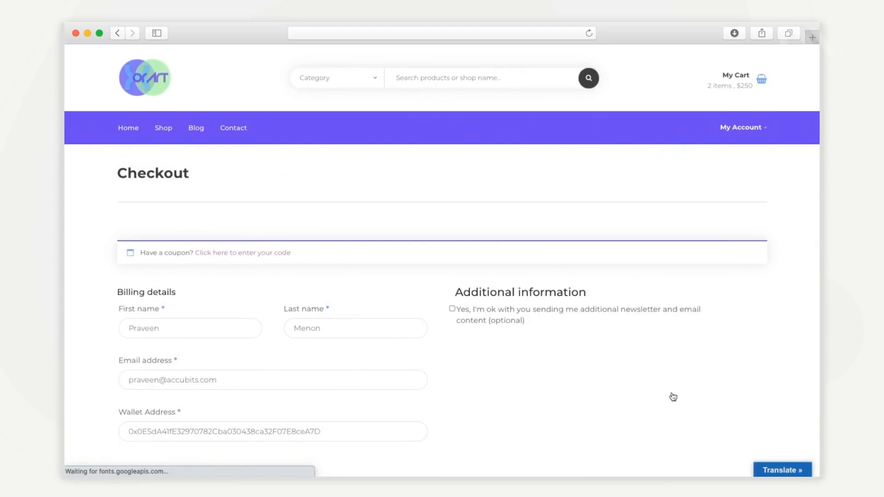
scroll("down", 3)
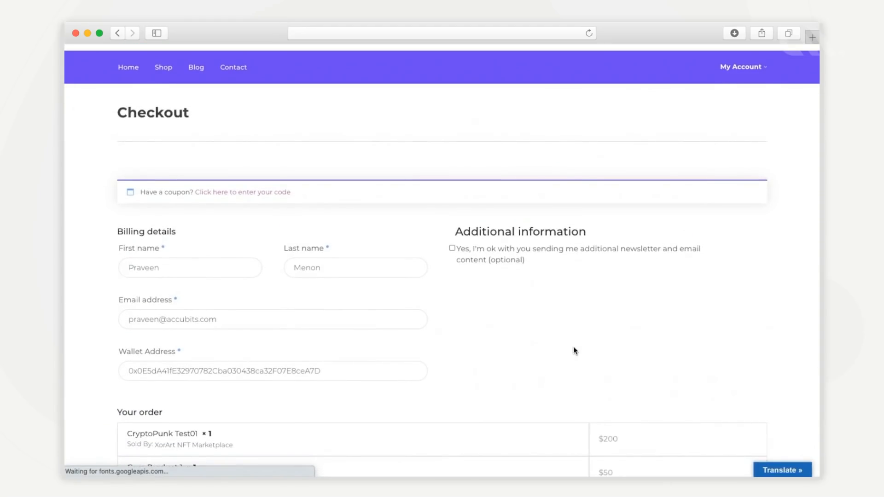
scroll("down", 3)
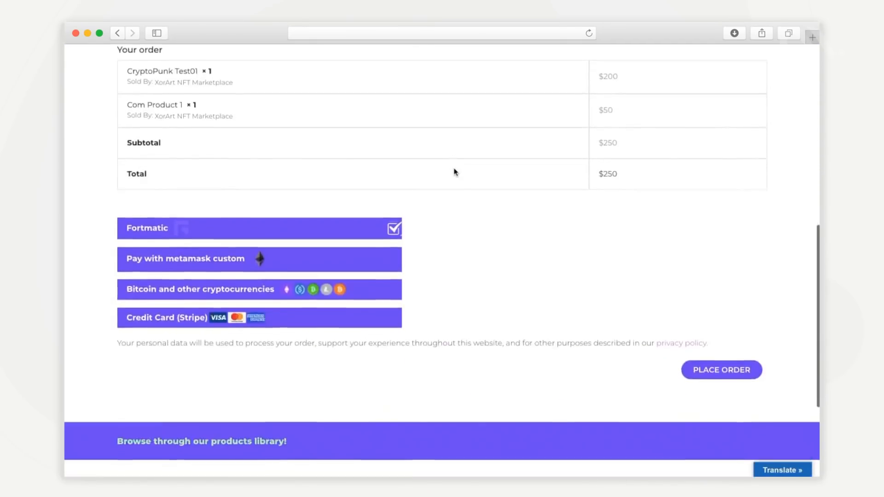
scroll("down", 3)
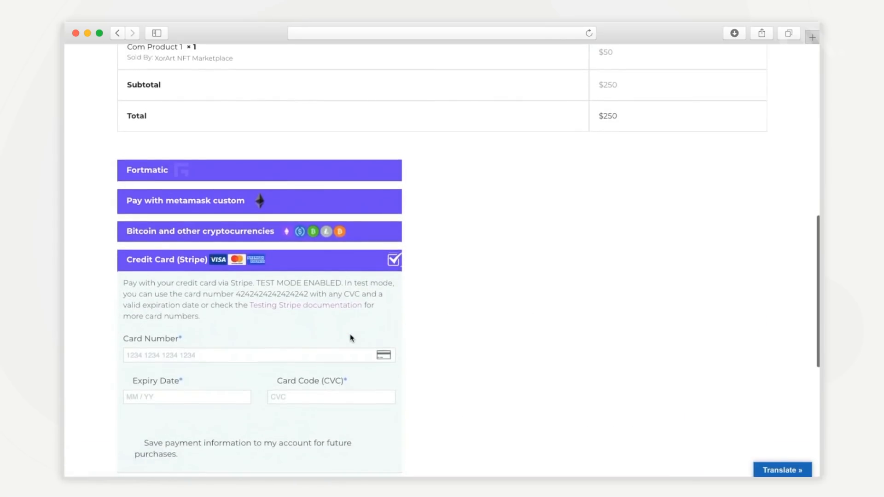
scroll("down", 3)
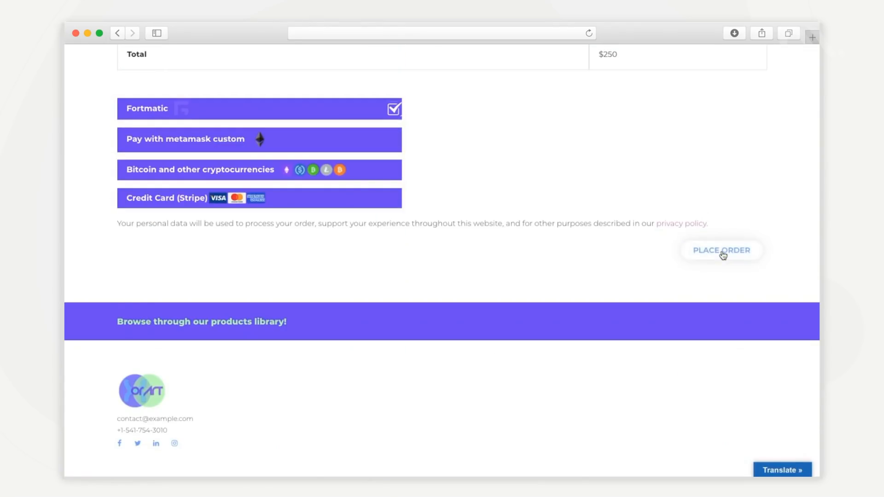
left_click(721, 250)
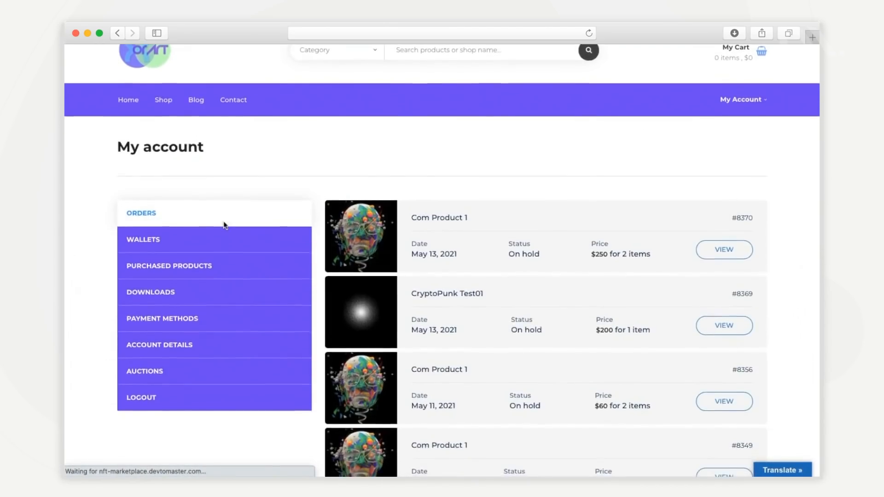
Step: View order #8370's details, then the wallet showing ETH 0.16527 and its transactions
scroll("down", 3)
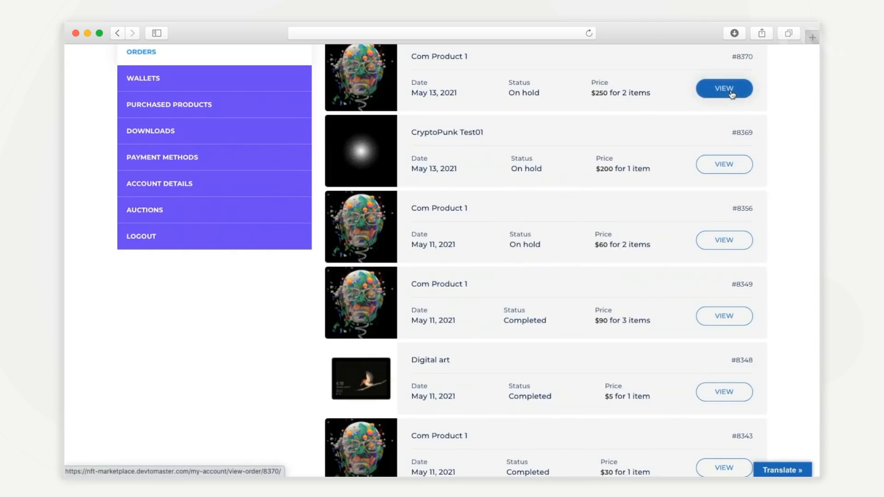
left_click(724, 88)
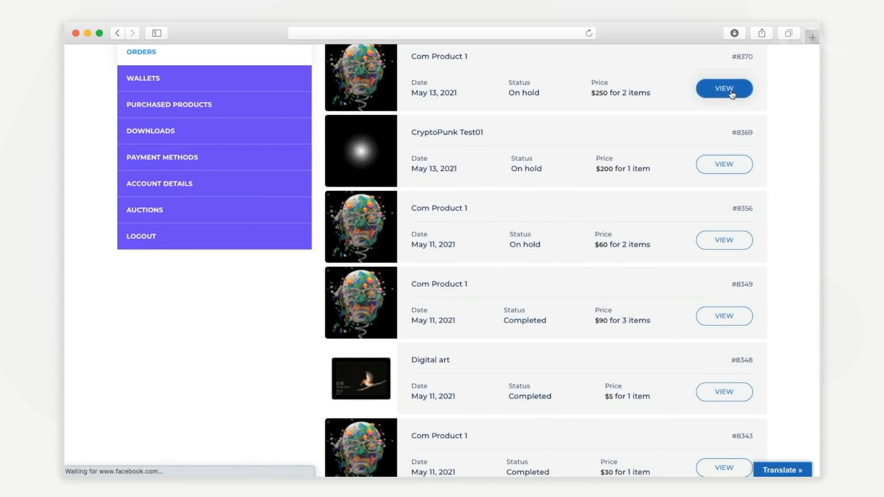
left_click(724, 88)
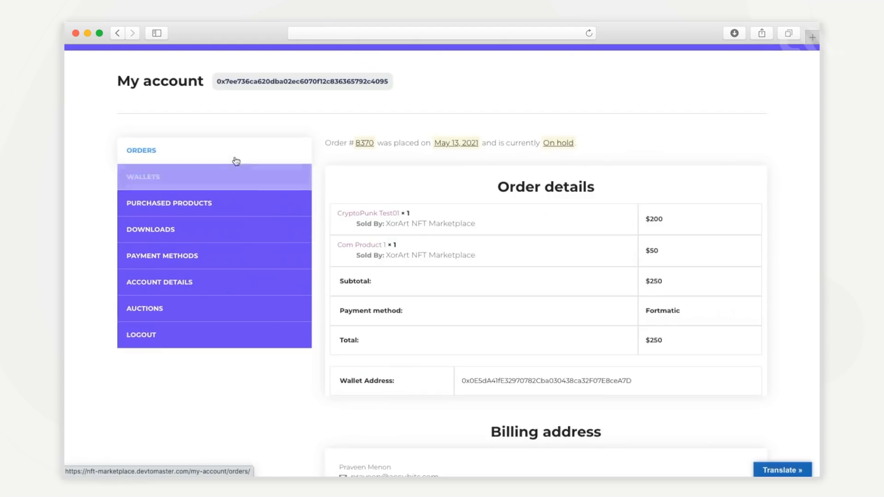
left_click(142, 176)
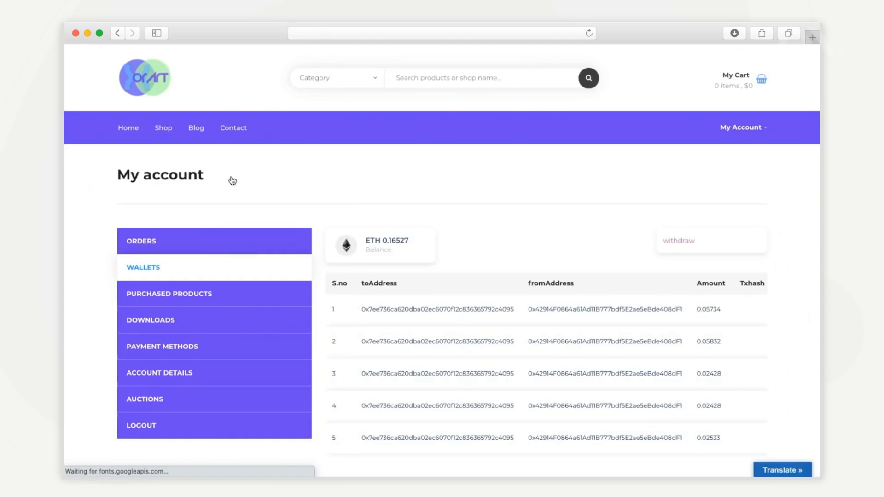
scroll("down", 3)
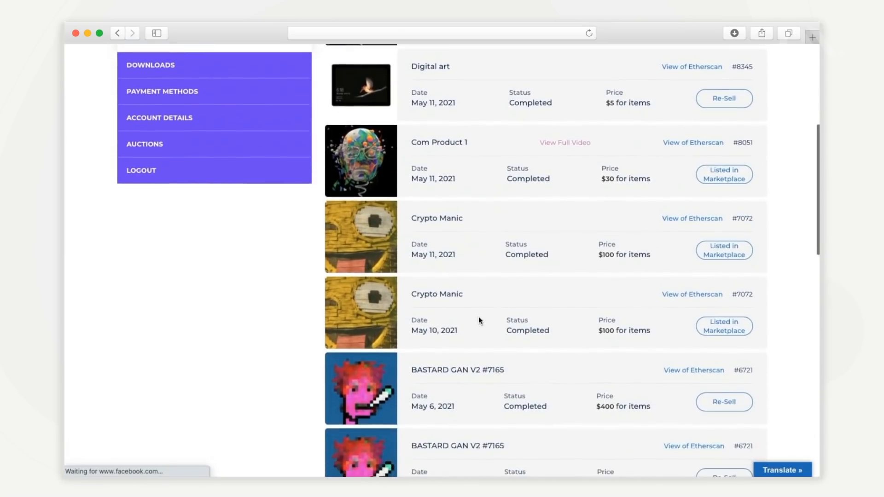
Step: Resell BASTARD GAN V2 #7165 at updated price 300, then view Payment Methods
left_click(724, 402)
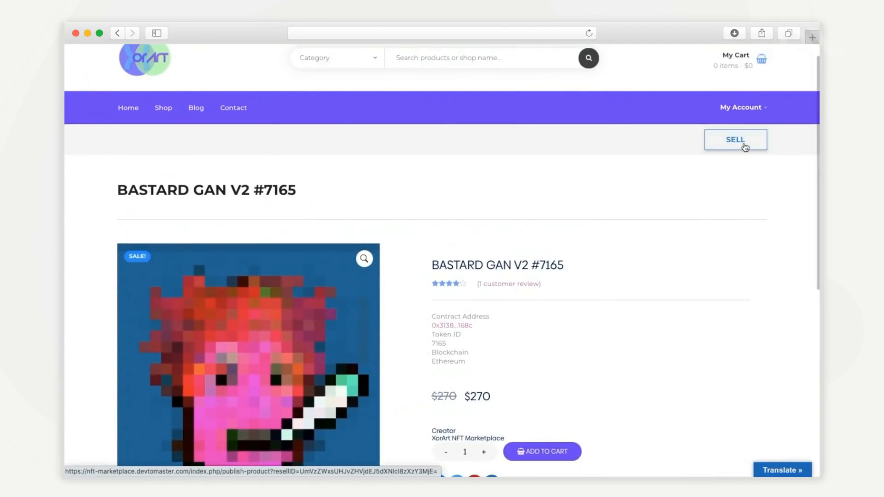
left_click(735, 139)
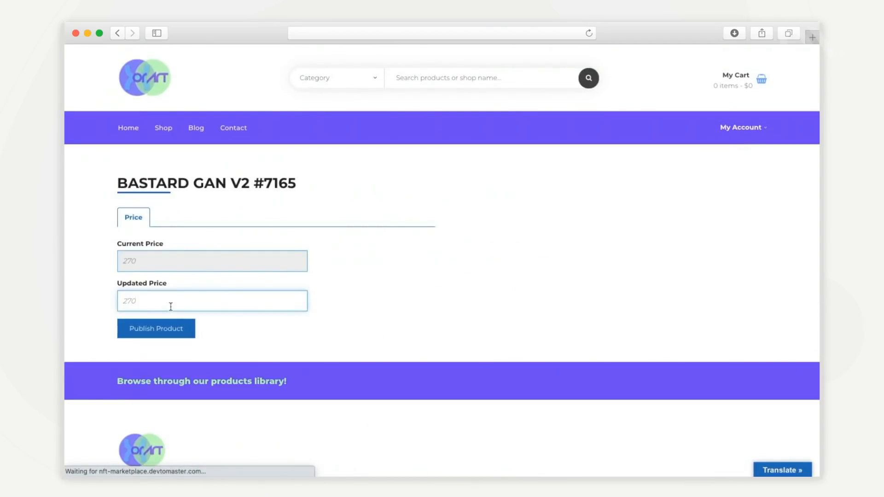
left_click(155, 329)
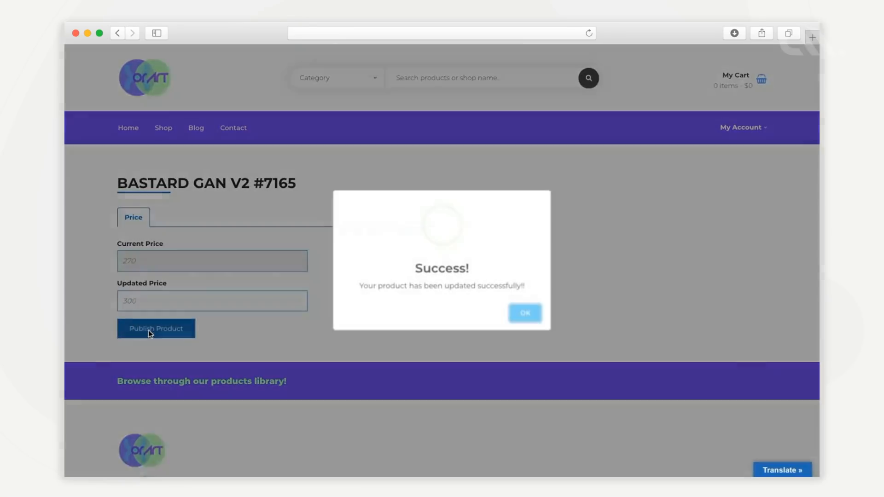
left_click(525, 313)
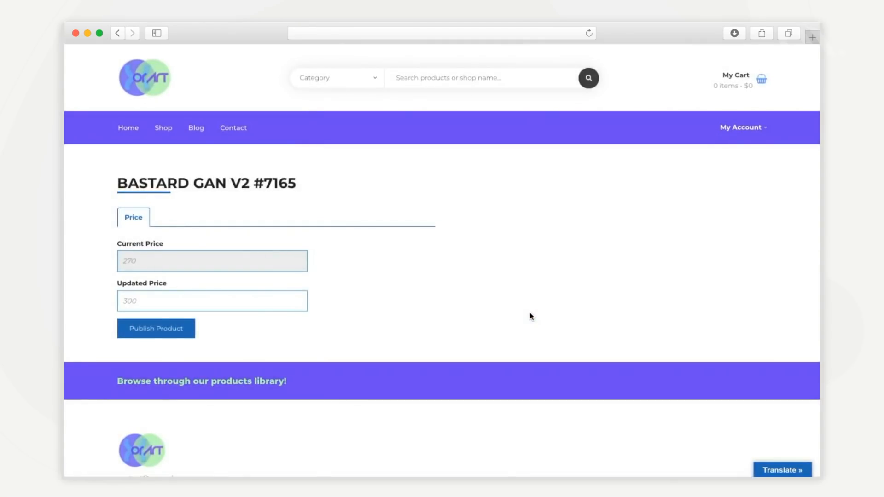
left_click(742, 127)
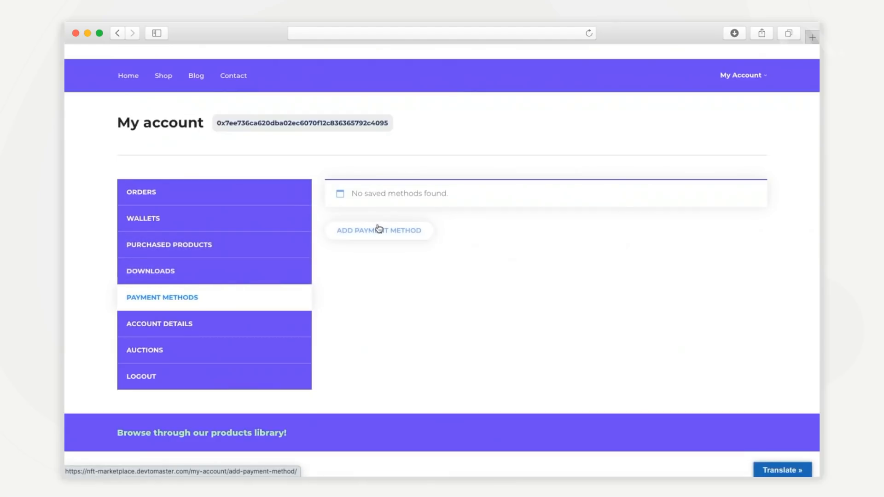
Step: View the Stripe card form for adding a payment method, then the empty Auctions bids page
left_click(378, 230)
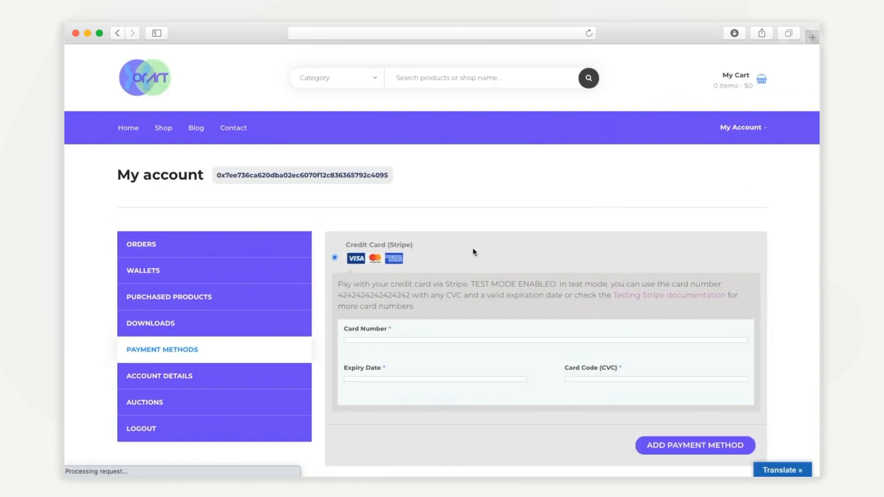
scroll("down", 3)
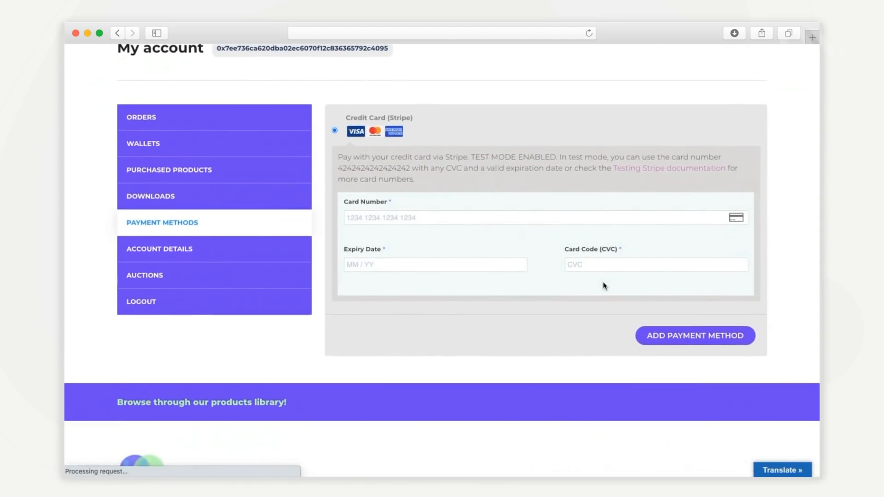
left_click(144, 276)
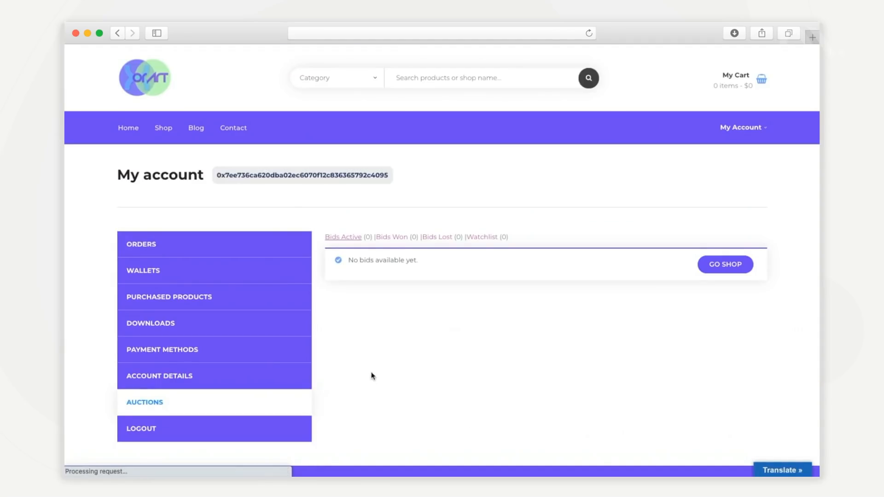
scroll("down", 3)
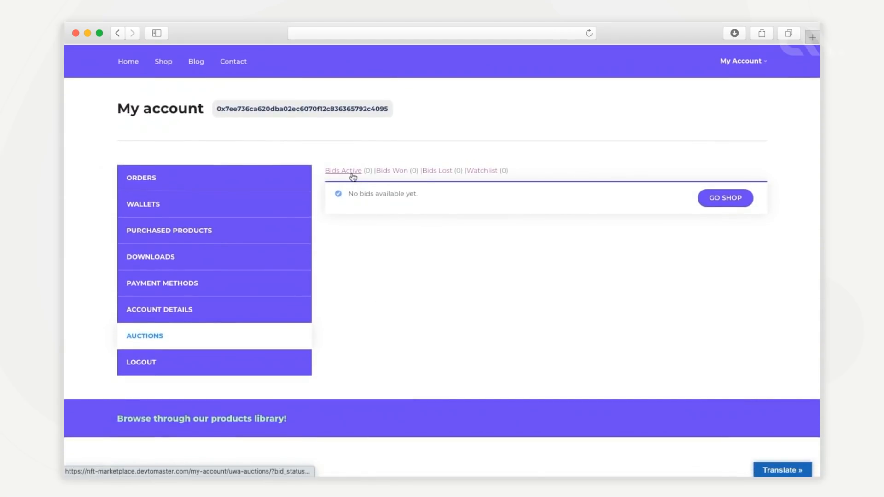
mouse_move(432, 178)
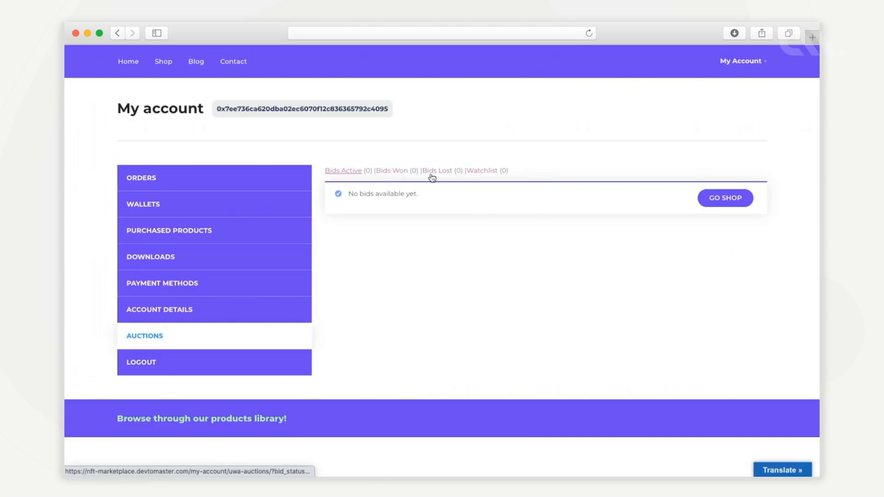
scroll("down", 3)
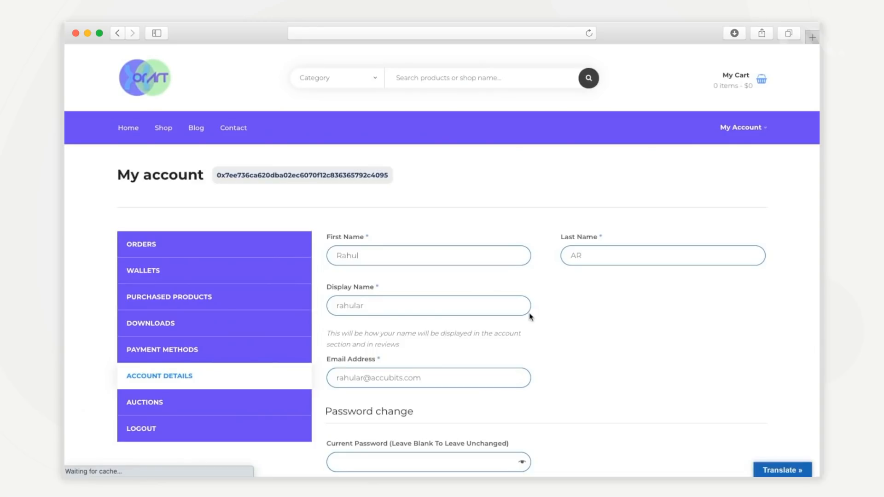
scroll("down", 3)
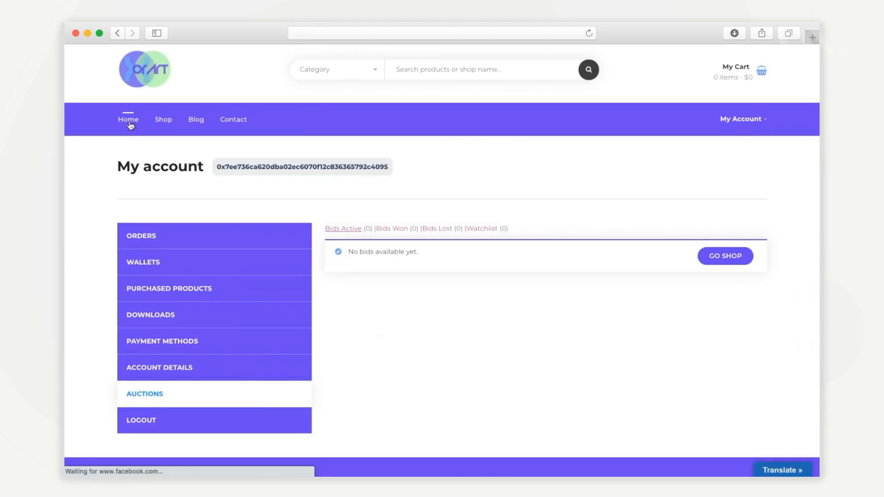
Step: Go back to Home and scroll past the hero to the Latest NFTs
left_click(128, 119)
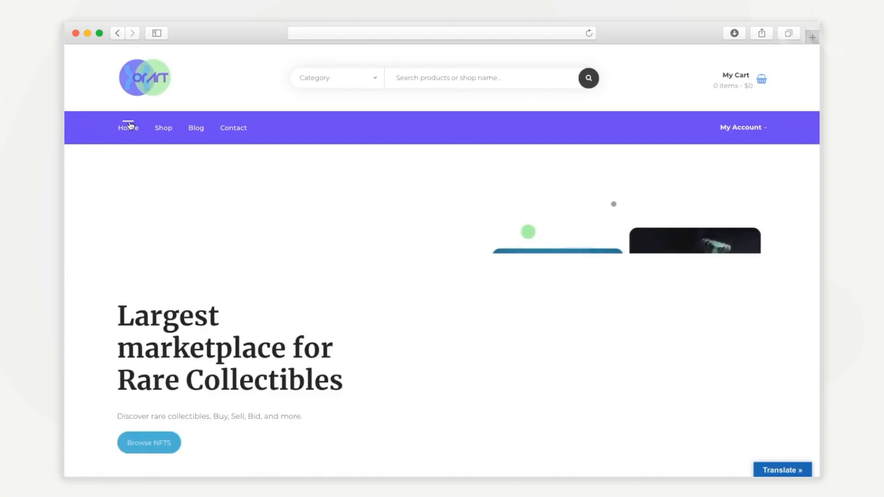
scroll("down", 3)
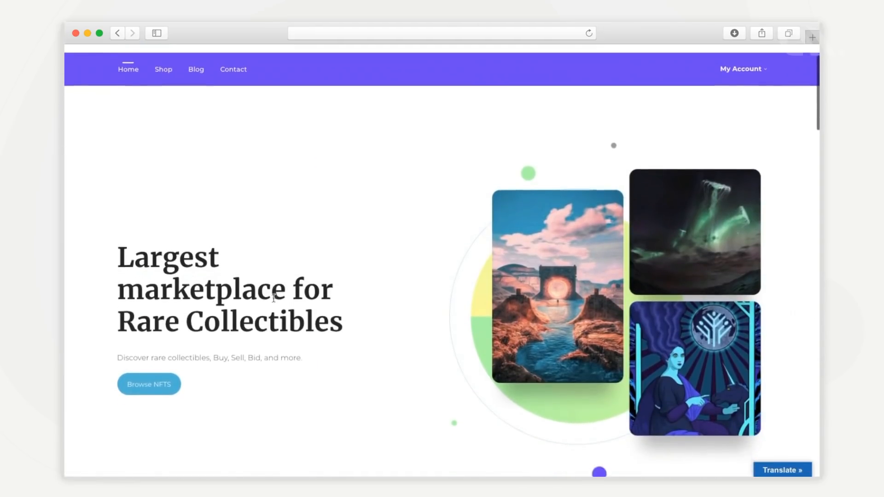
scroll("down", 3)
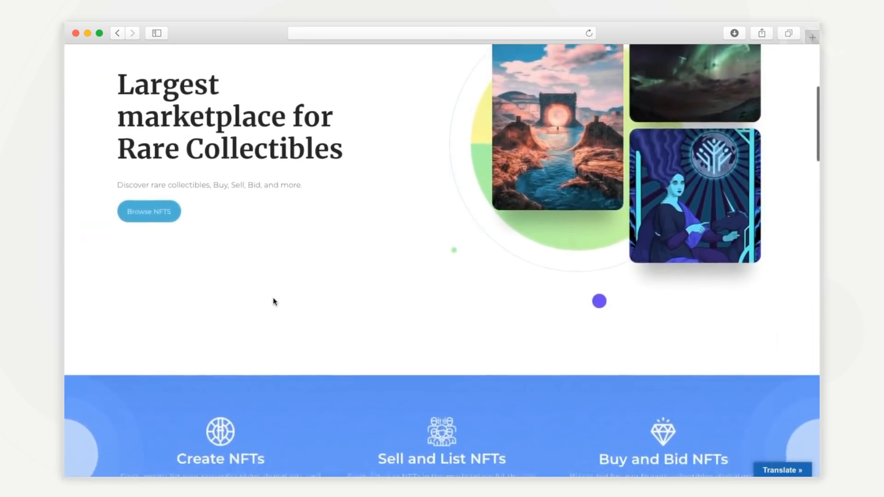
scroll("down", 3)
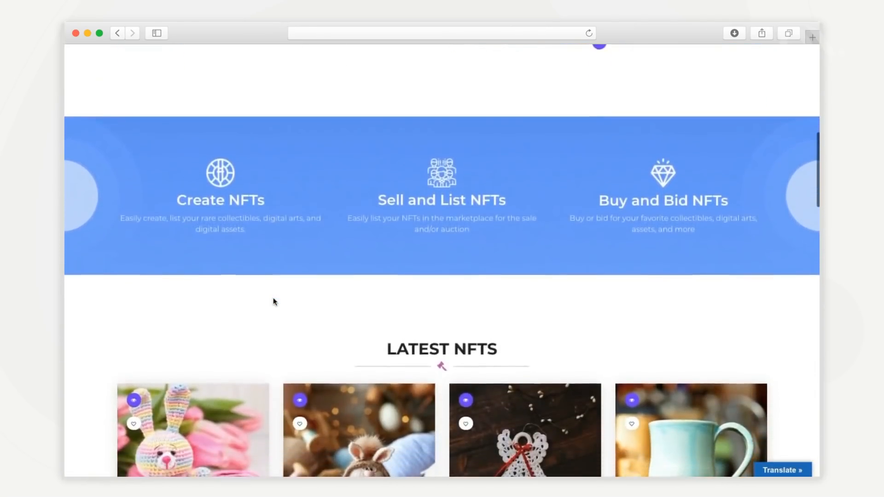